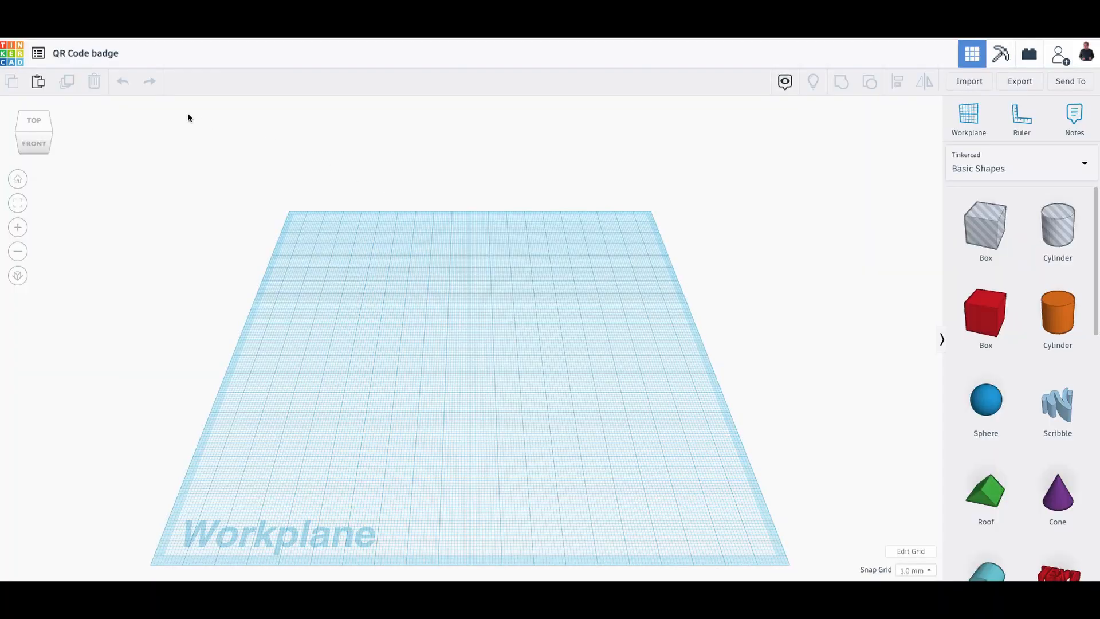
mouse_move(181, 114)
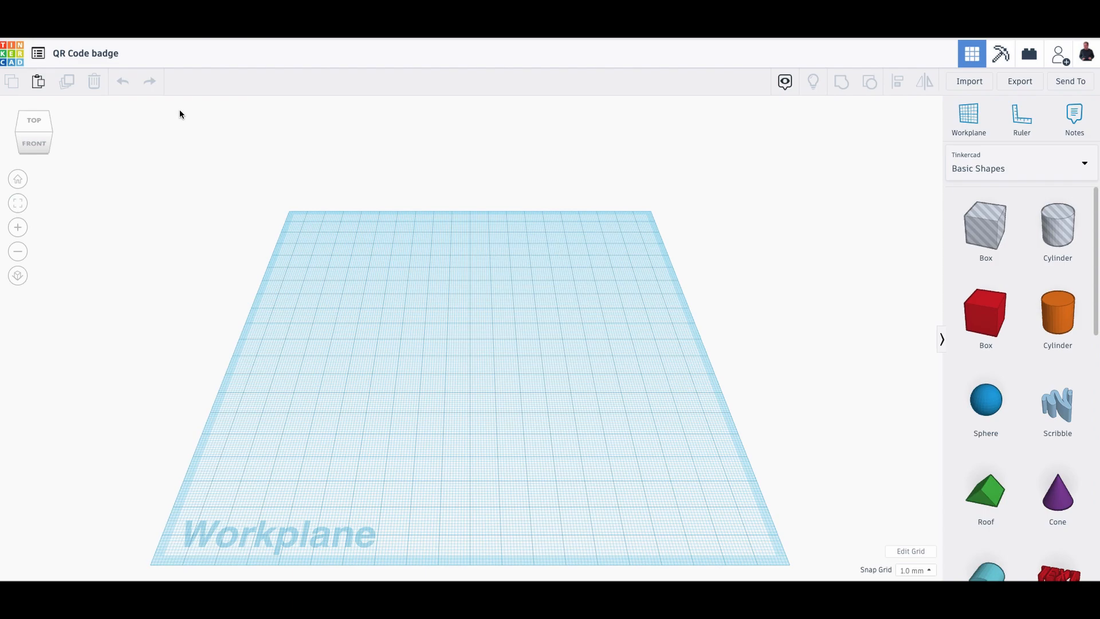
mouse_move(180, 74)
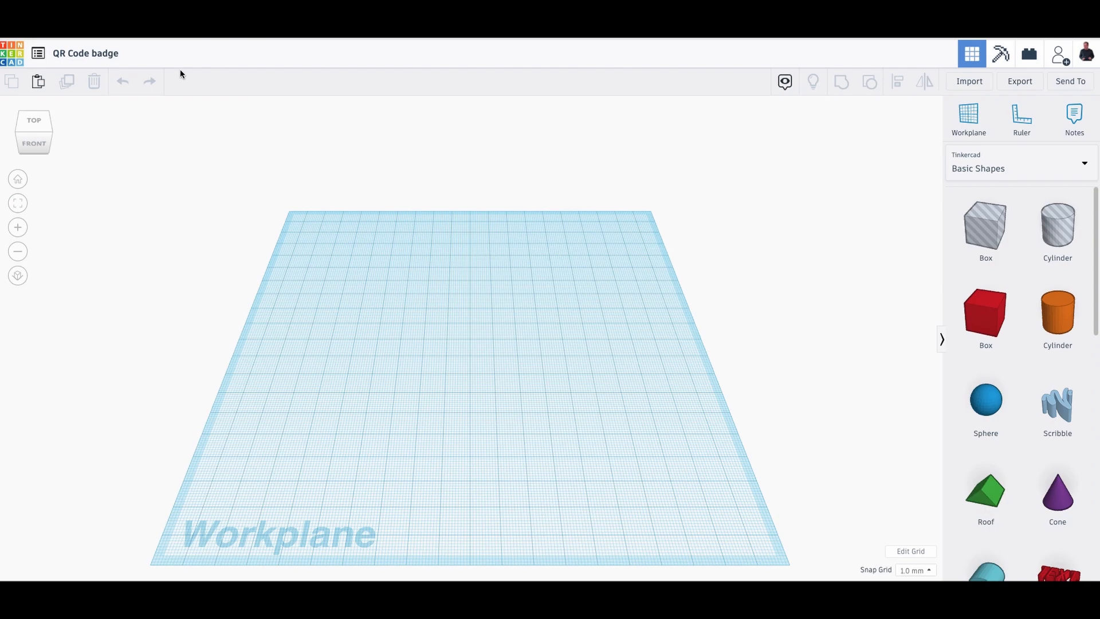
Place a QR code shape from the All shape generators list onto the workplane
scroll("down", 3)
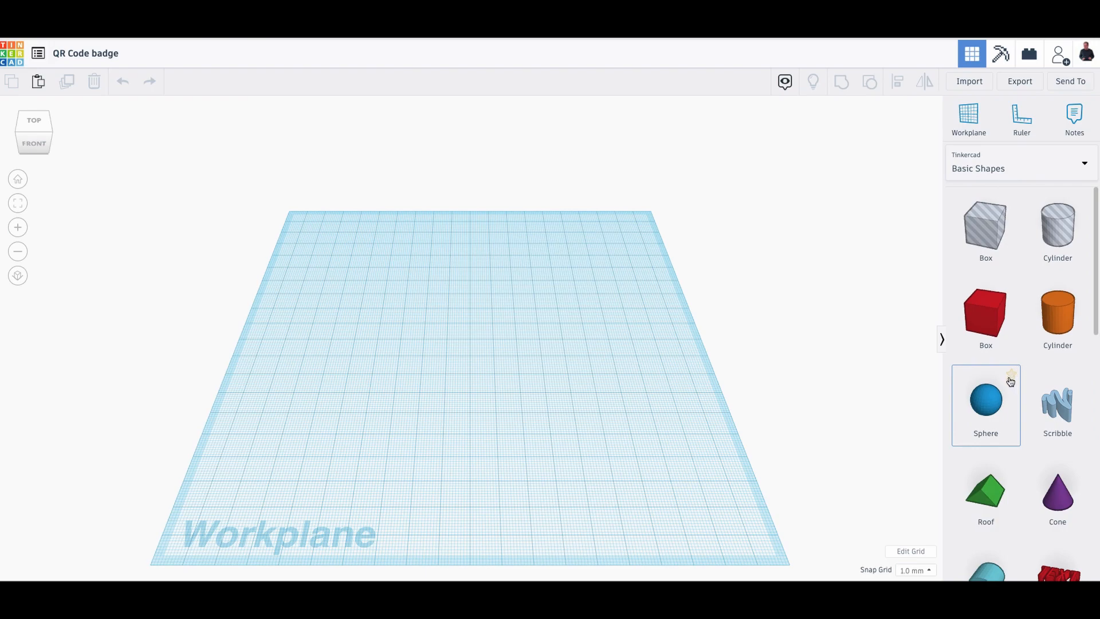
mouse_move(1023, 387)
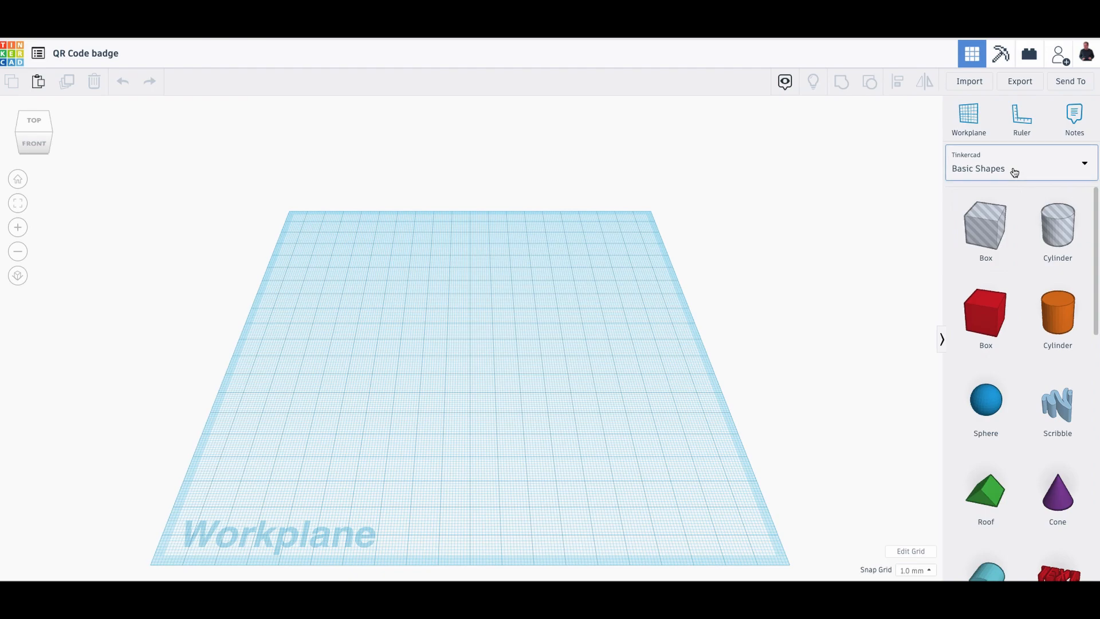
left_click(1018, 168)
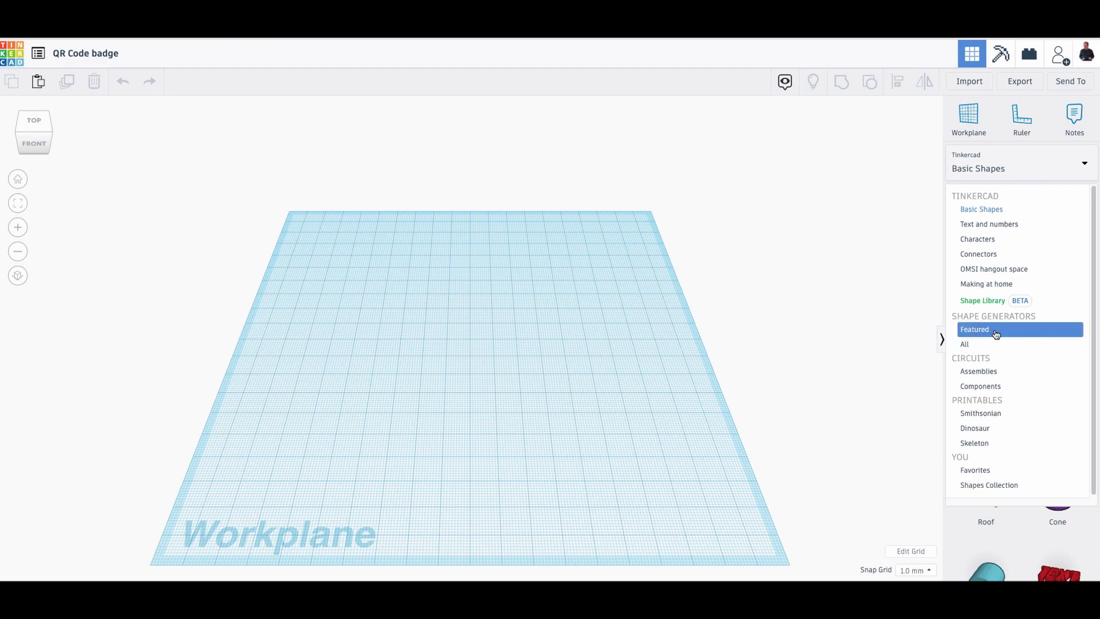
left_click(965, 344)
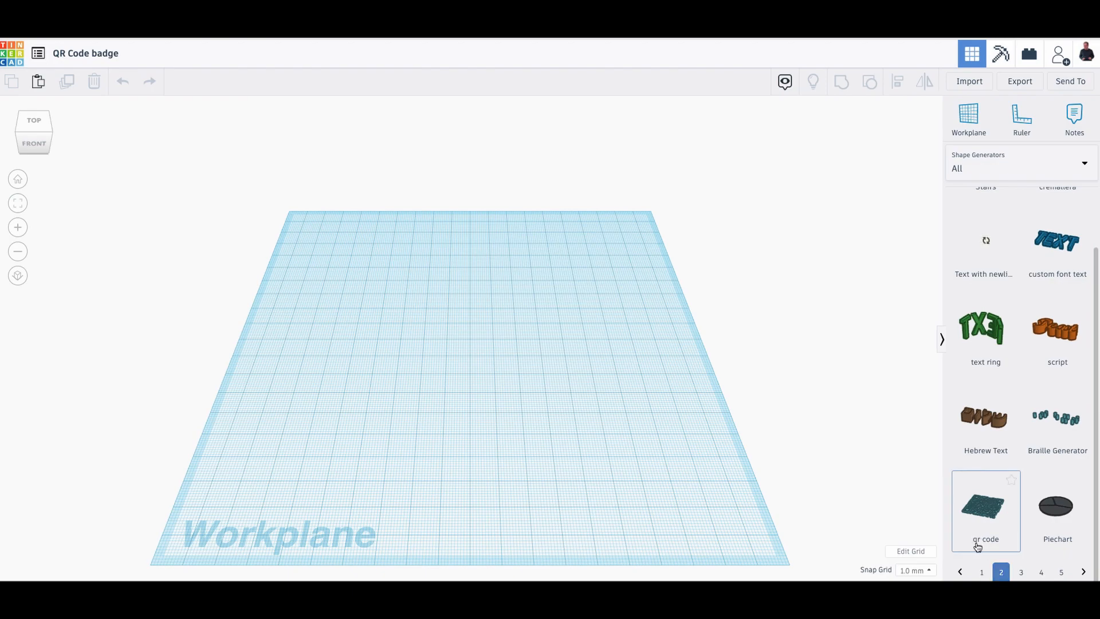
mouse_move(991, 515)
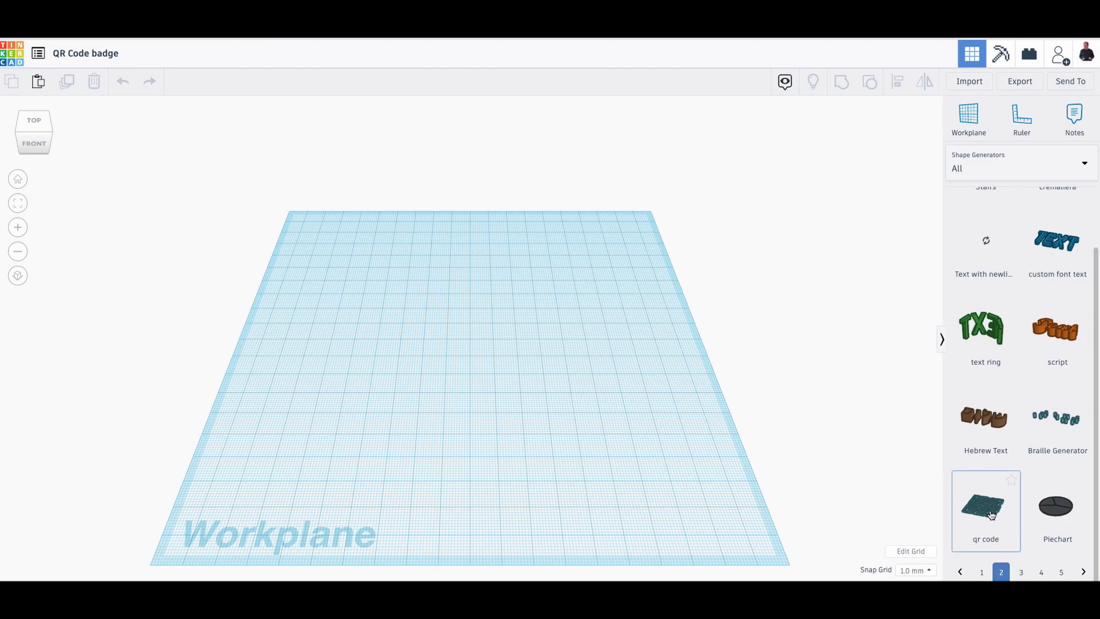
left_click(986, 510)
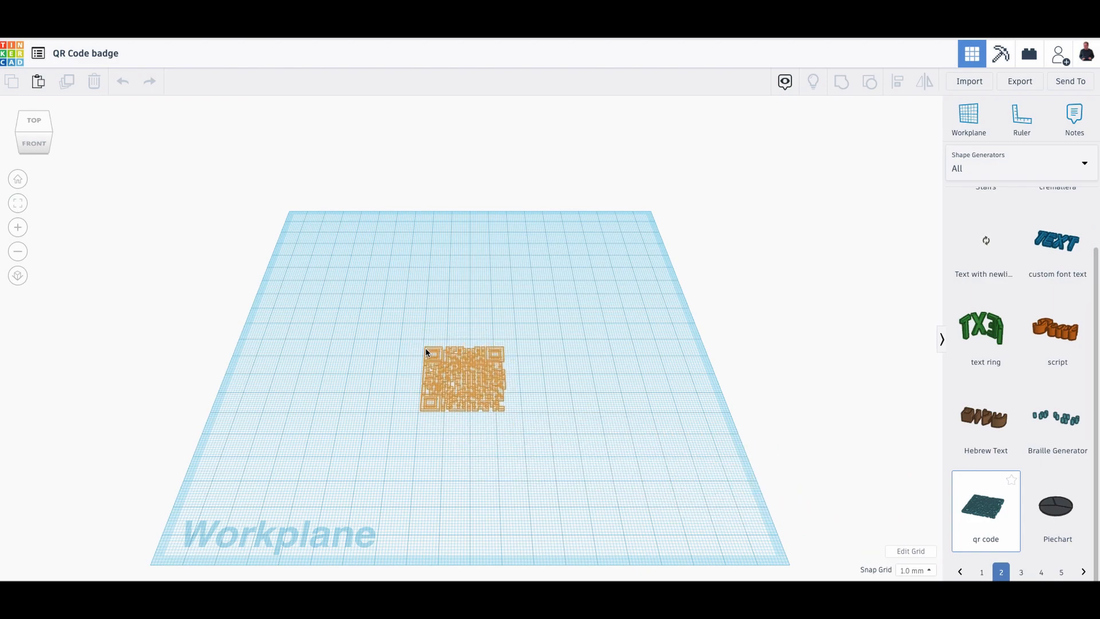
Enter the YouTube URL into the QR code's Text field and raise its height
left_click(463, 379)
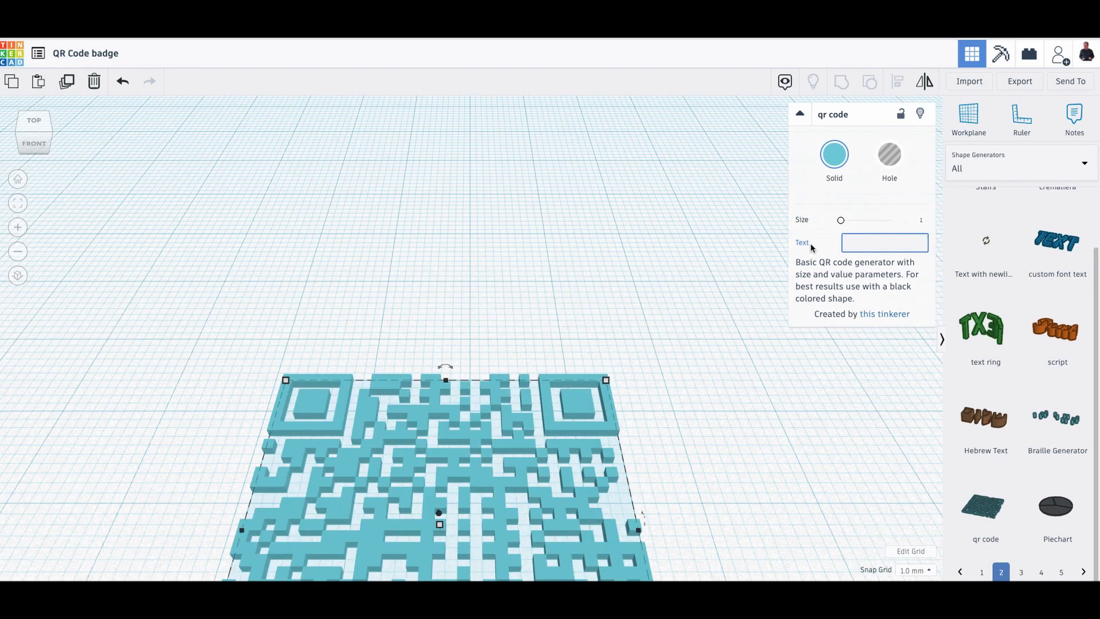
left_click(884, 242)
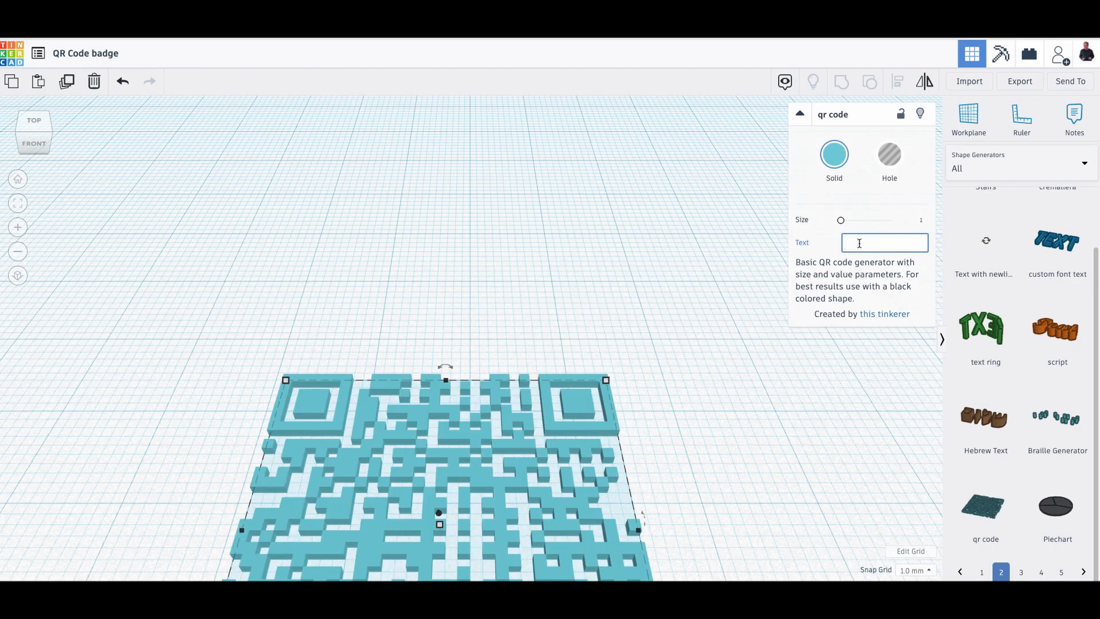
type("https://")
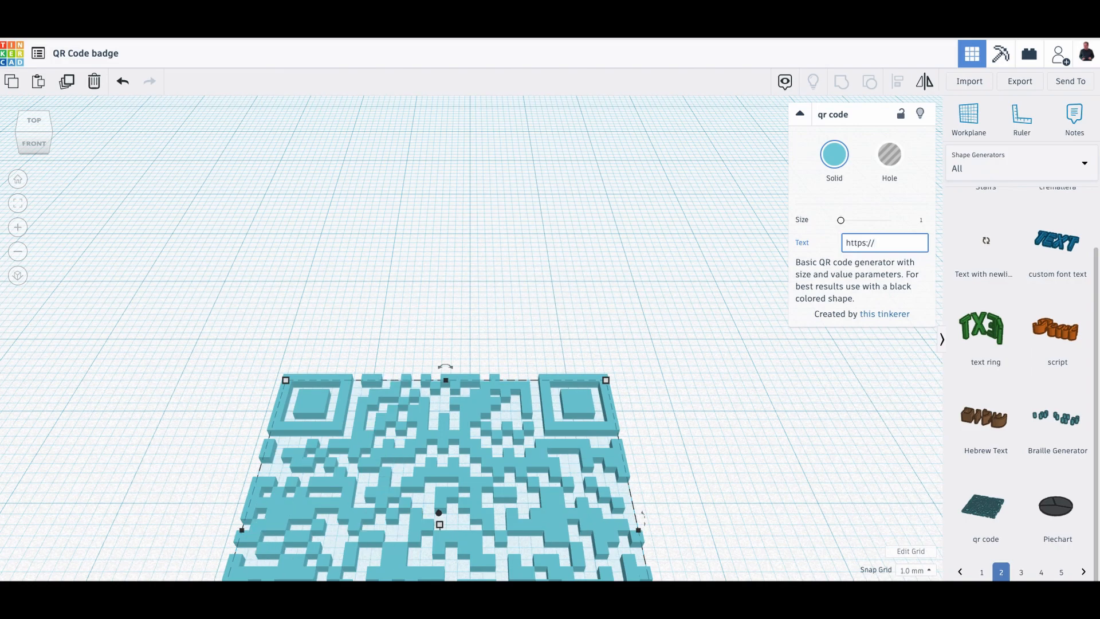
type("youtbe.com/za")
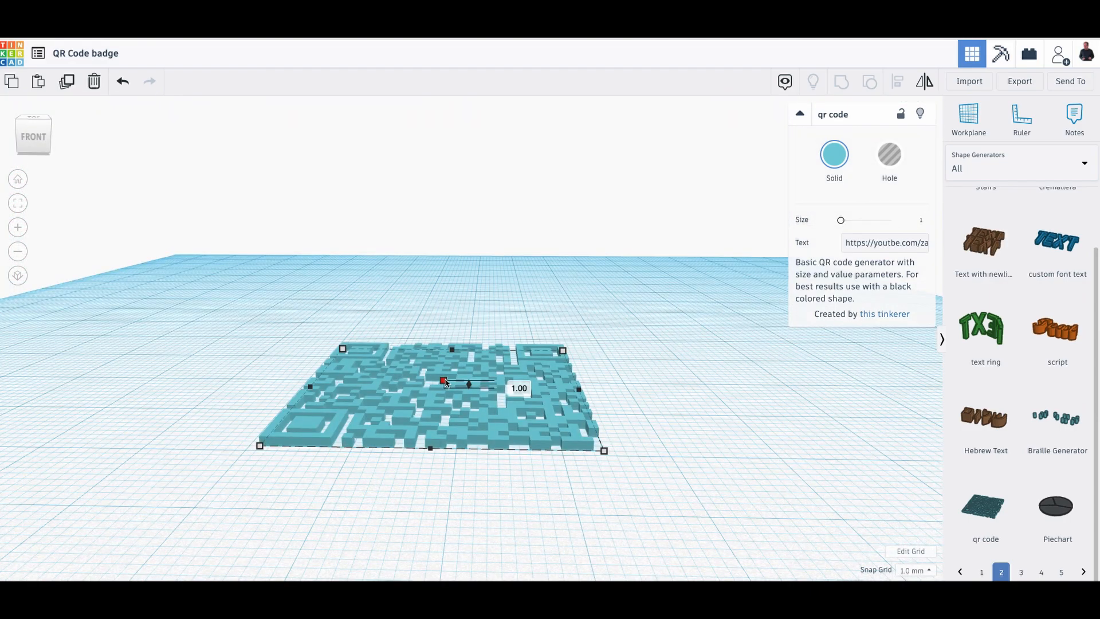
left_click_drag(468, 384, 467, 373)
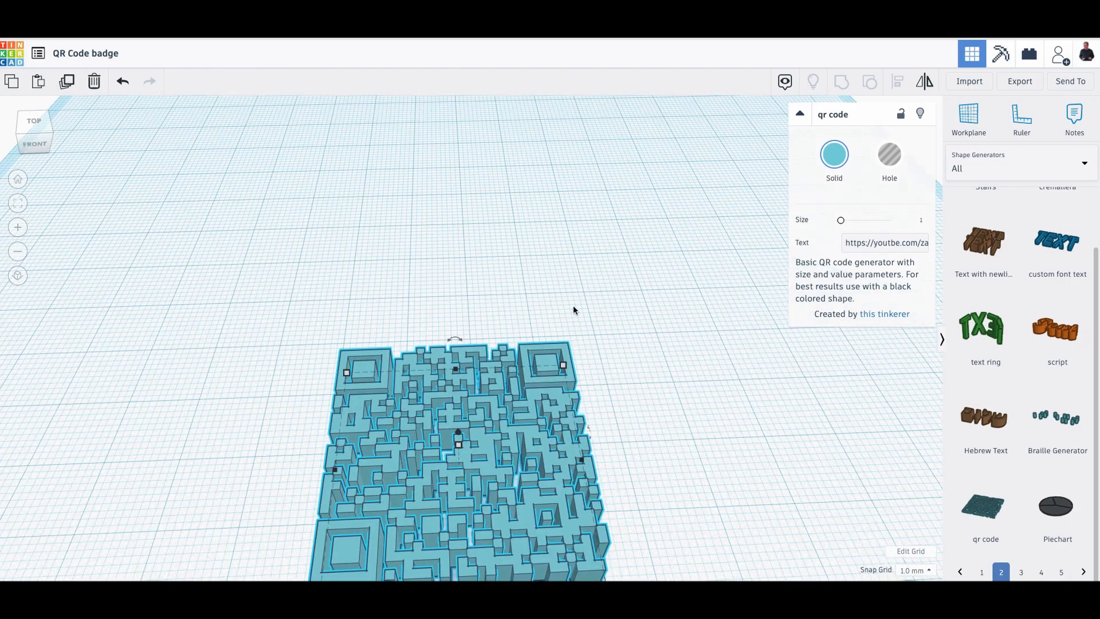
left_click(1018, 168)
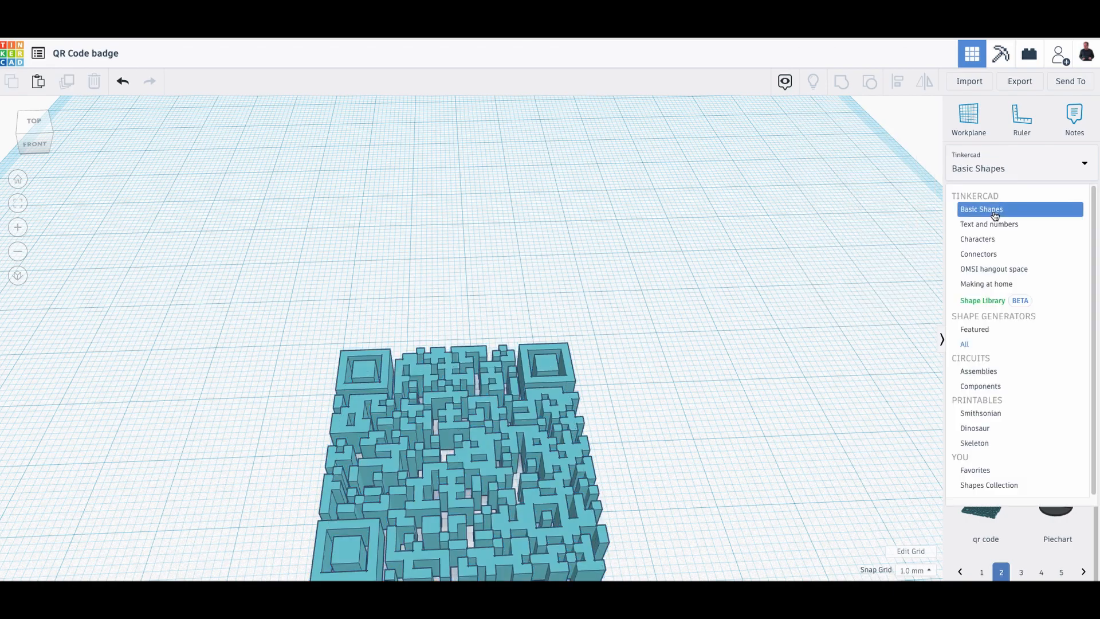
Add a red Box from Basic Shapes as the base plate beside the QR code
left_click(981, 209)
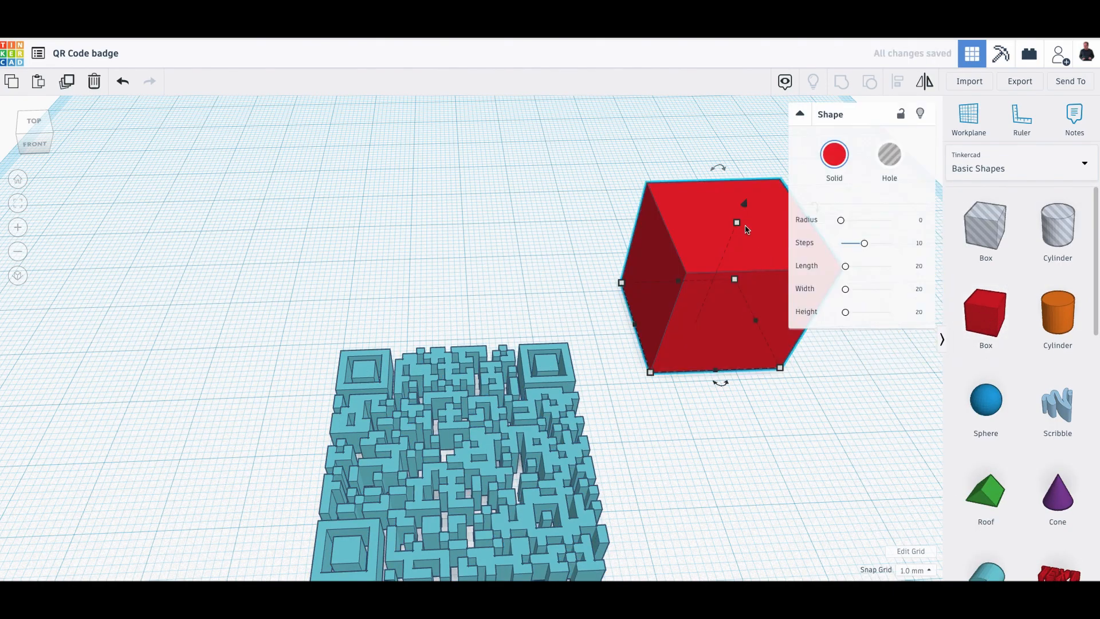
left_click_drag(736, 222, 735, 279)
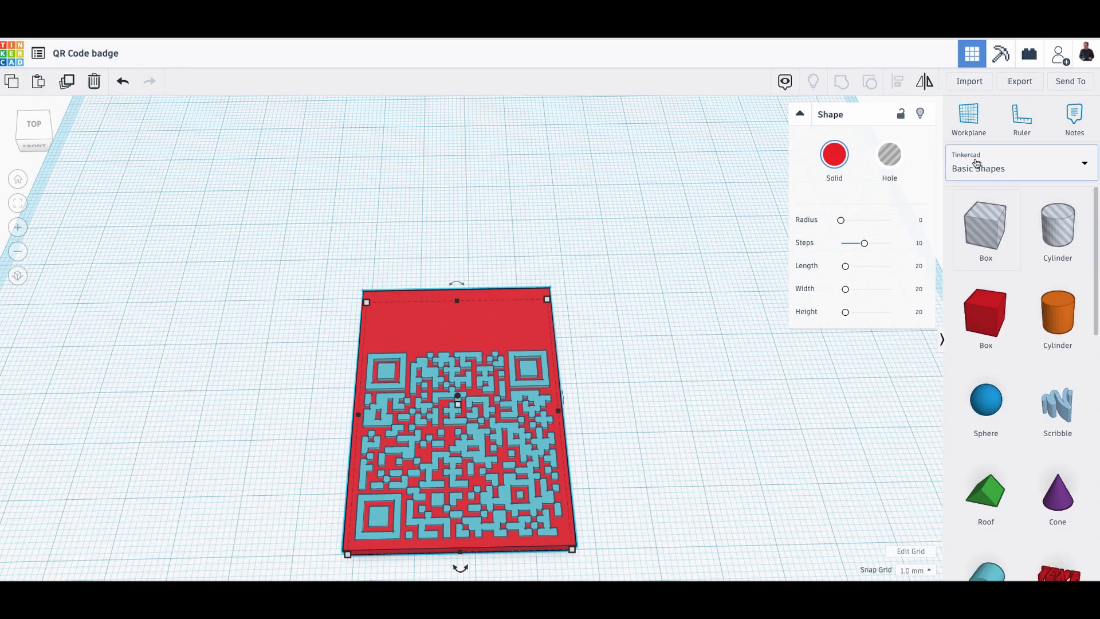
left_click(1018, 168)
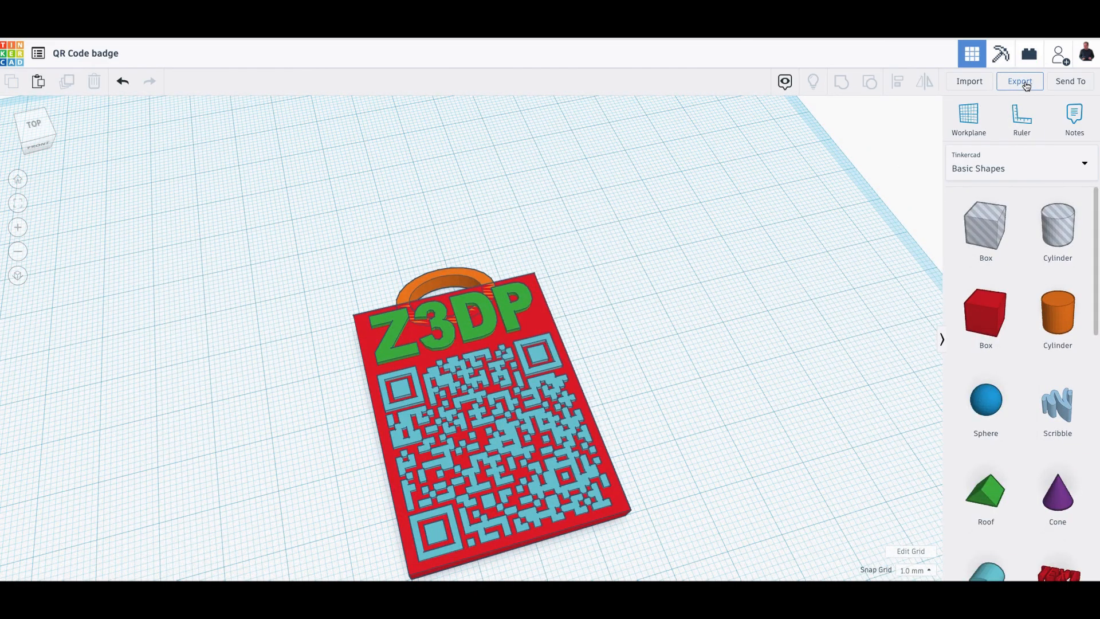
Export everything in the design as an .STL file
left_click(1020, 80)
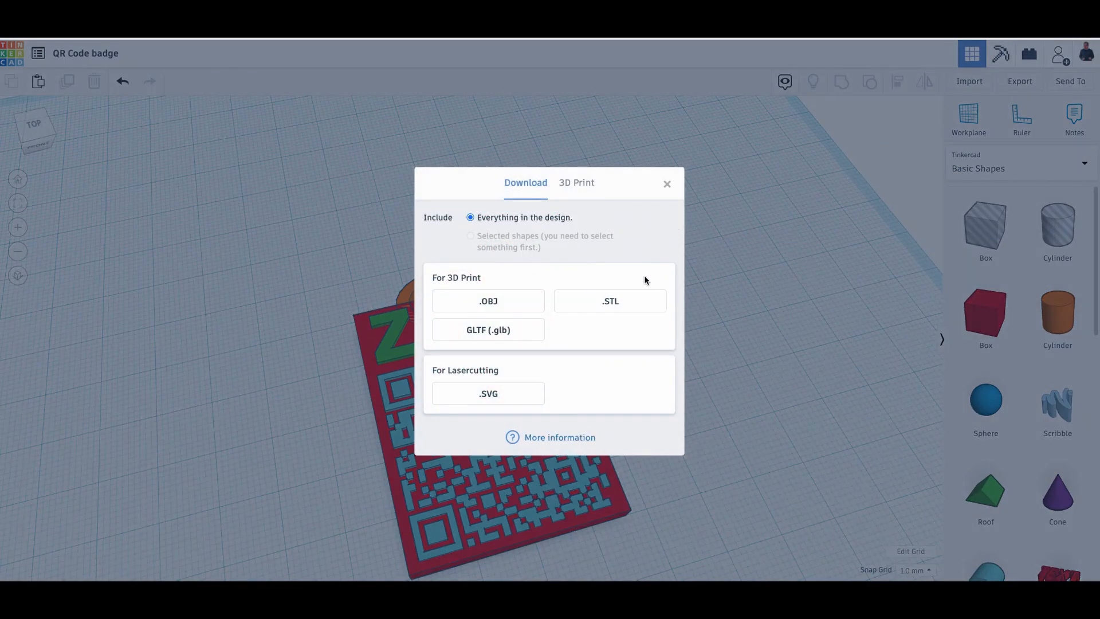
left_click(610, 302)
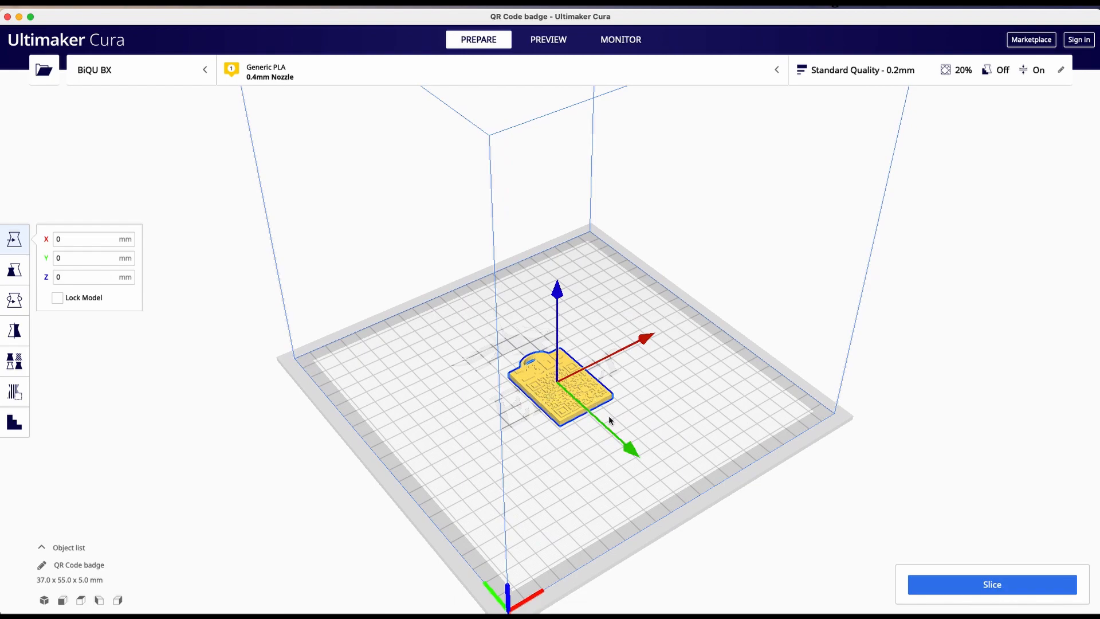
mouse_move(717, 482)
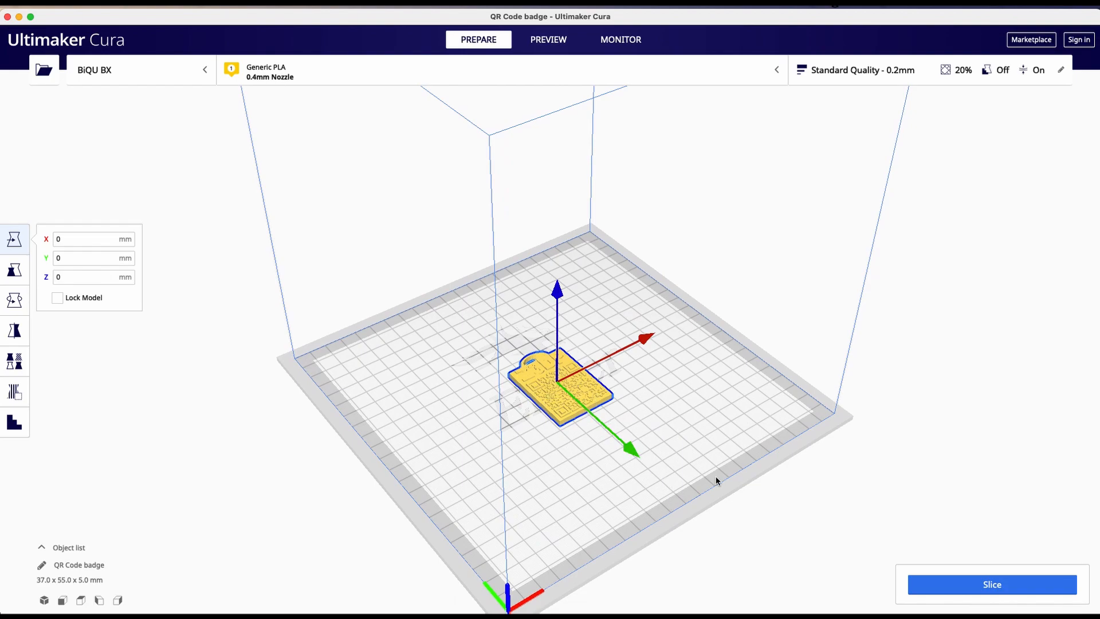
Slice the badge on the BIQU BX plate, estimating 1 hour 5 minutes and 7 g
left_click(991, 583)
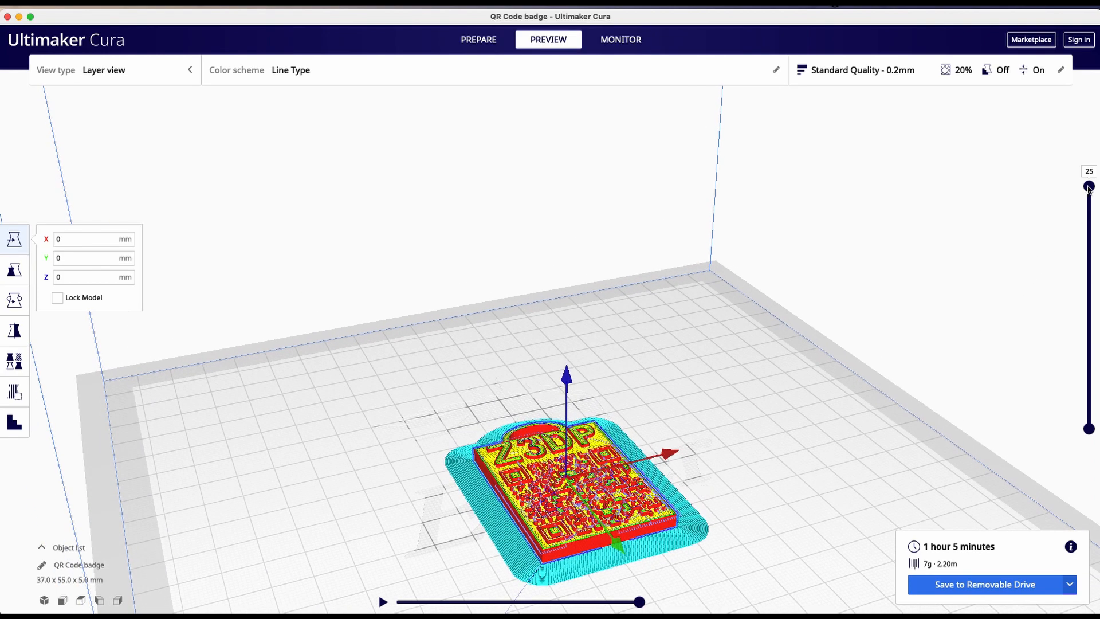
Step the layer preview between layers 25 and 20 to settle on layer 21, where the raised details begin
left_click_drag(1089, 186, 1089, 198)
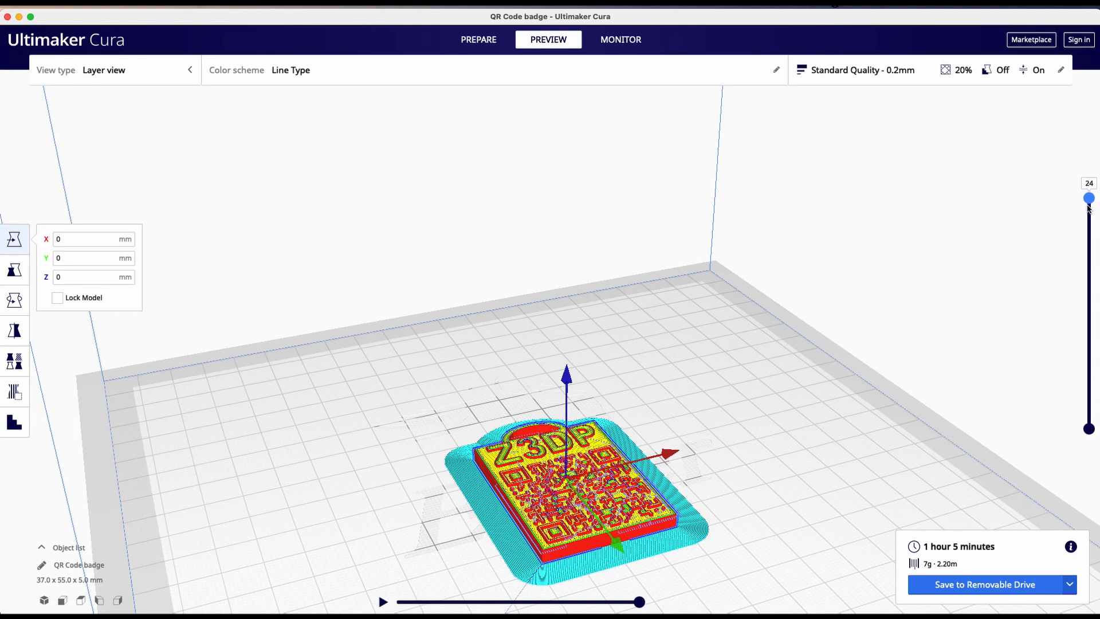
left_click_drag(1089, 198, 1089, 215)
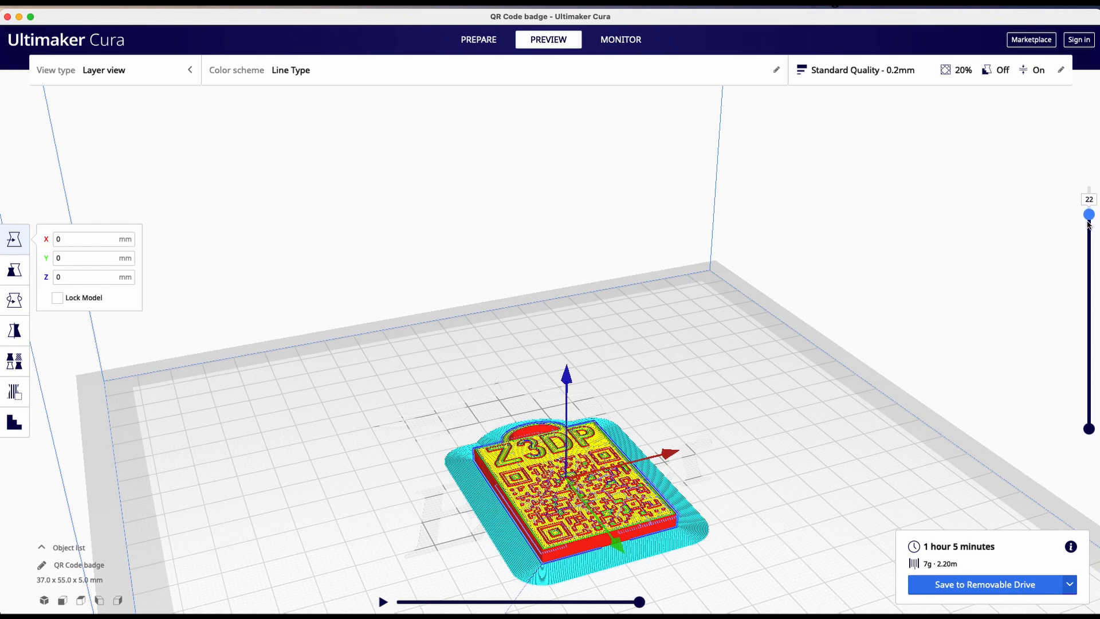
left_click_drag(1089, 214, 1089, 225)
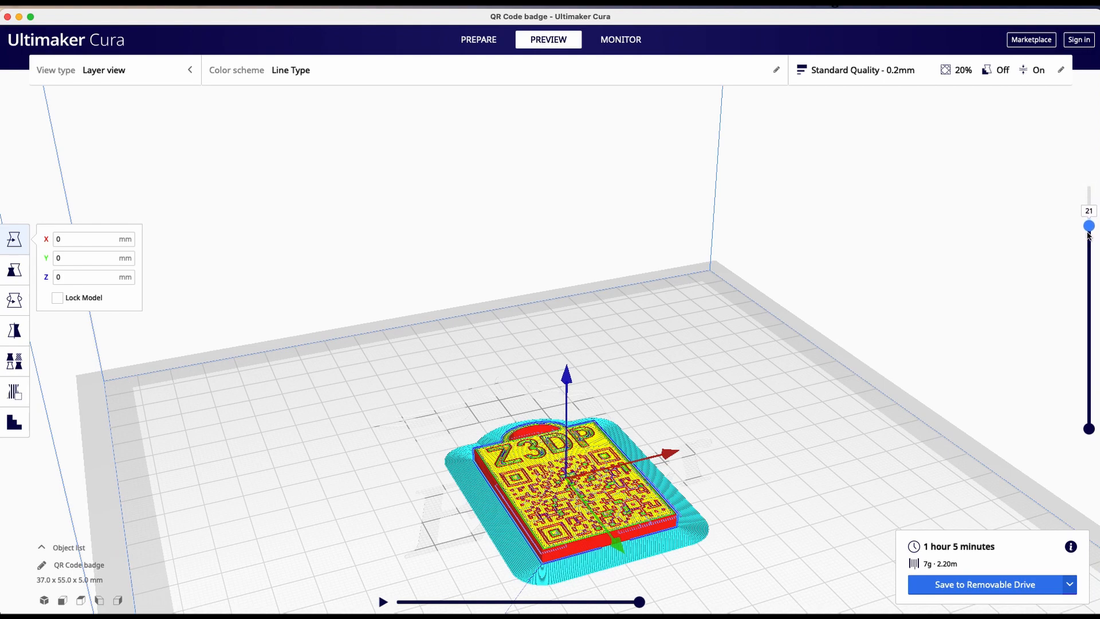
left_click_drag(1089, 226, 1088, 231)
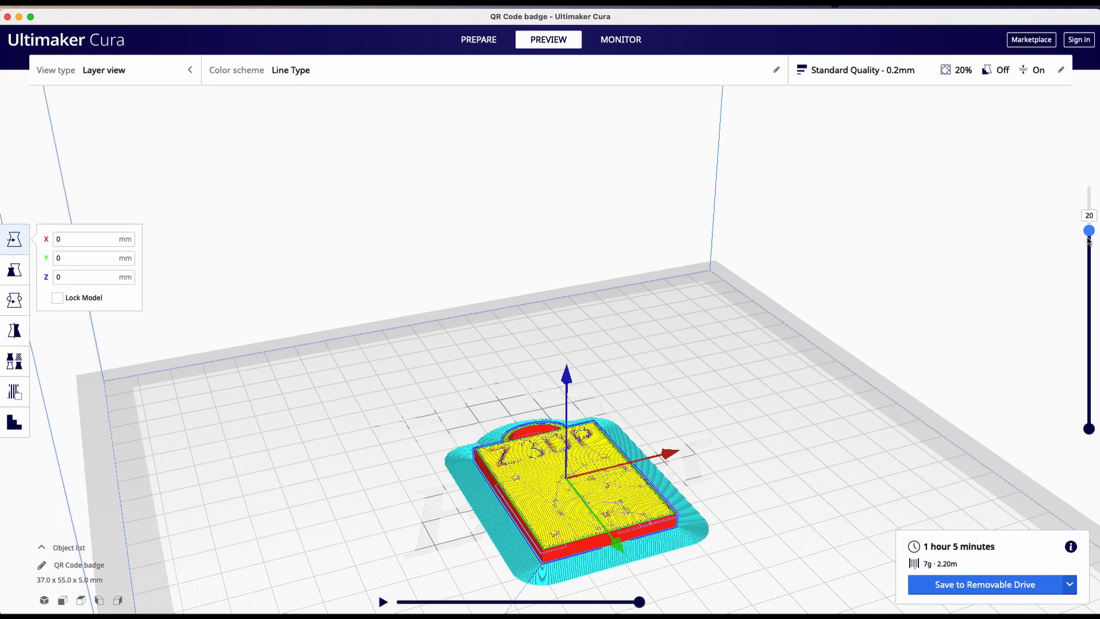
left_click_drag(1089, 231, 1089, 227)
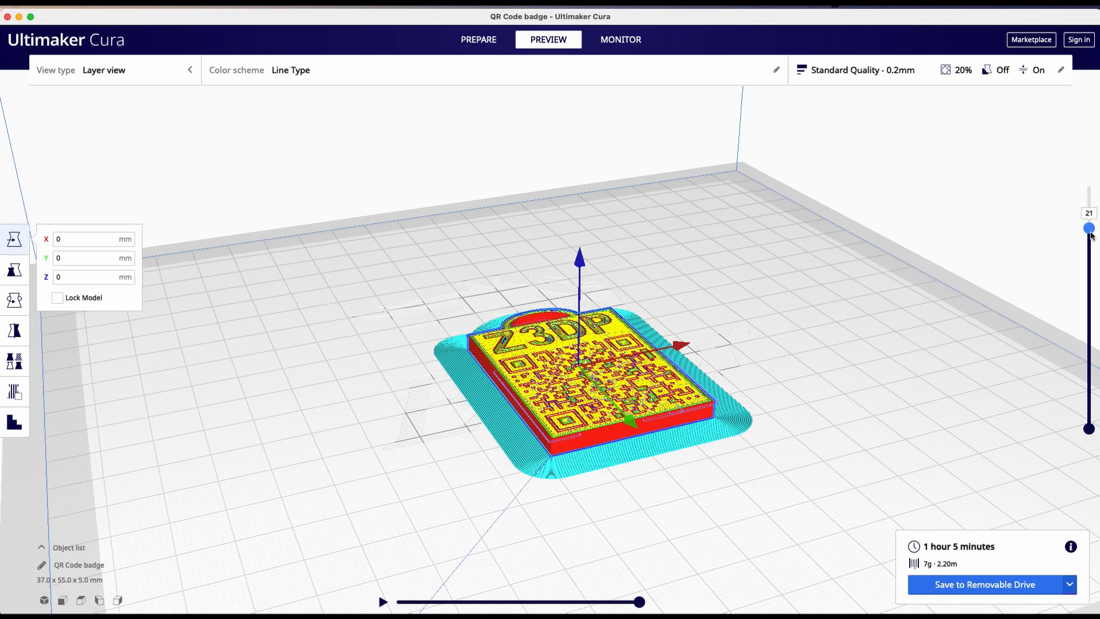
left_click_drag(1088, 226, 1089, 231)
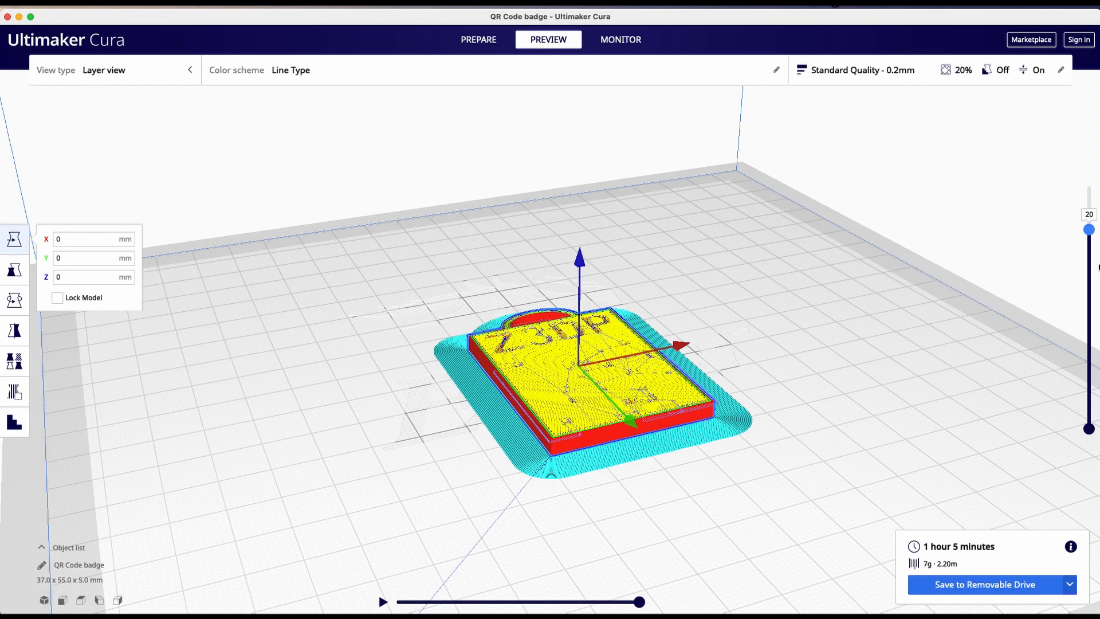
left_click_drag(1089, 230, 1089, 224)
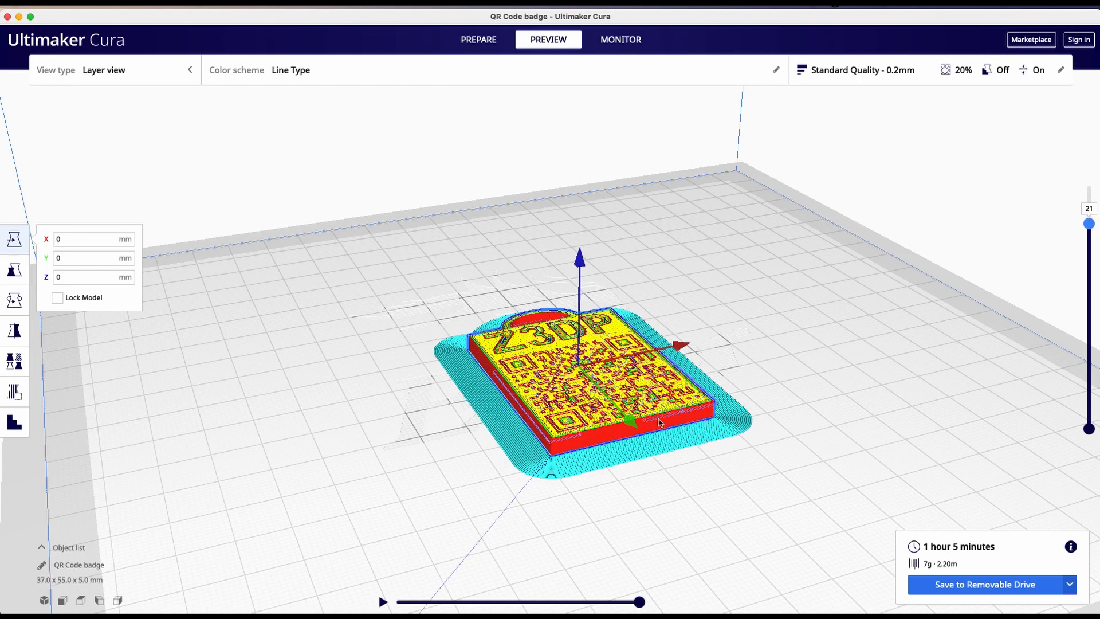
mouse_move(680, 396)
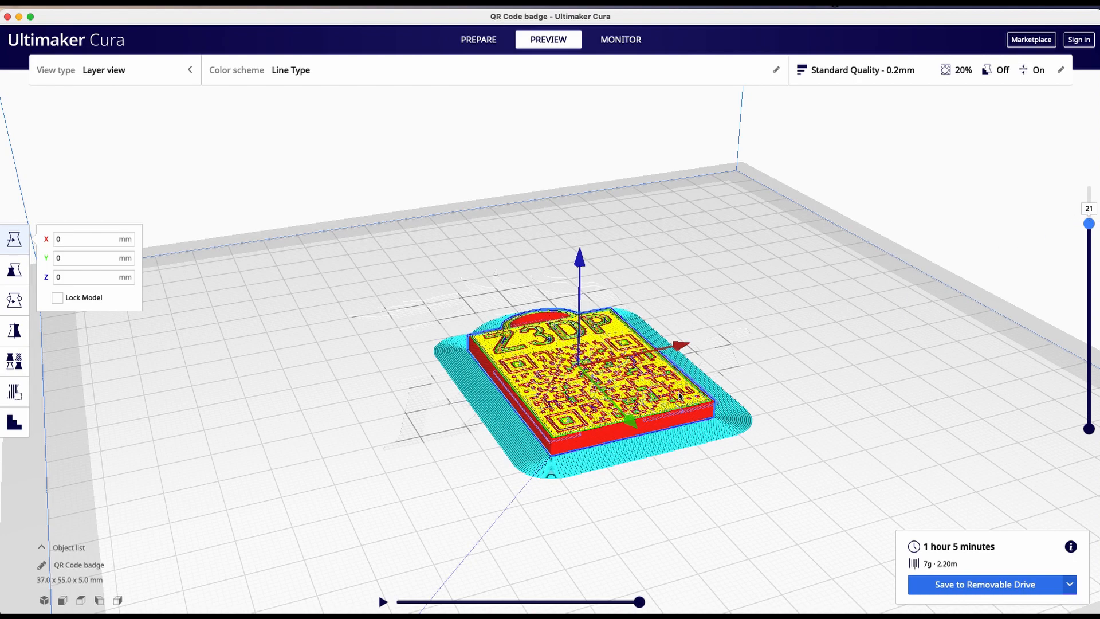
mouse_move(460, 365)
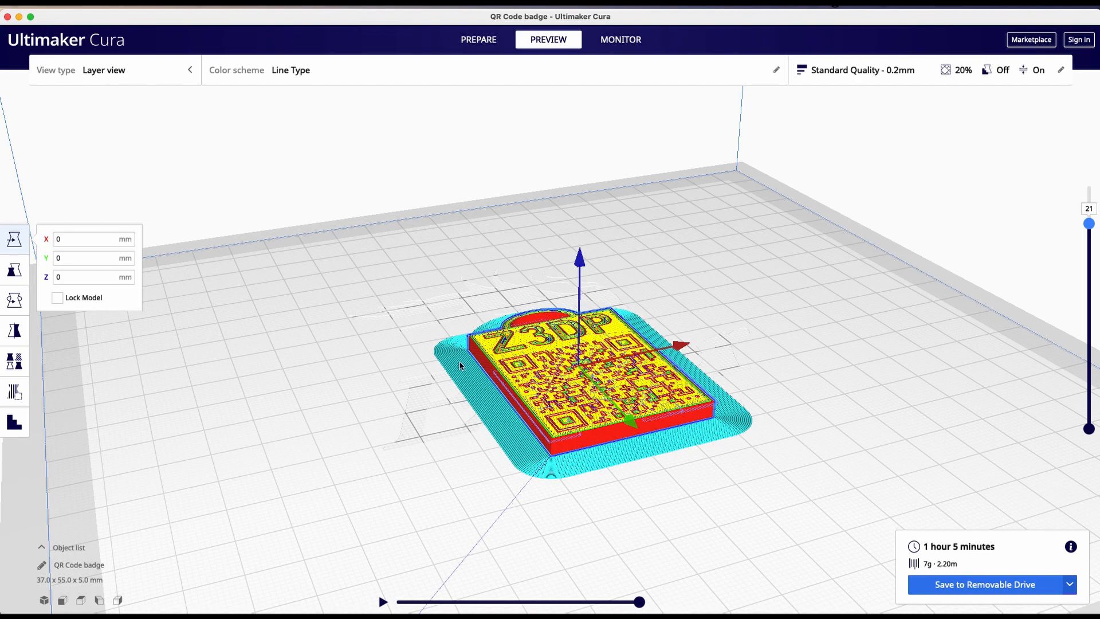
mouse_move(644, 467)
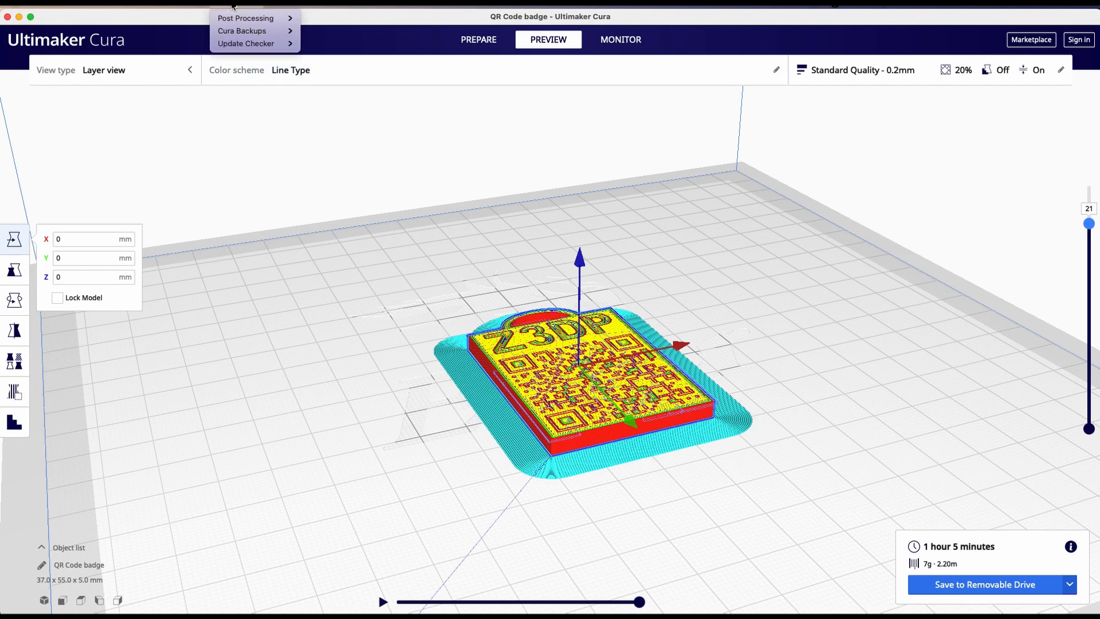
mouse_move(246, 18)
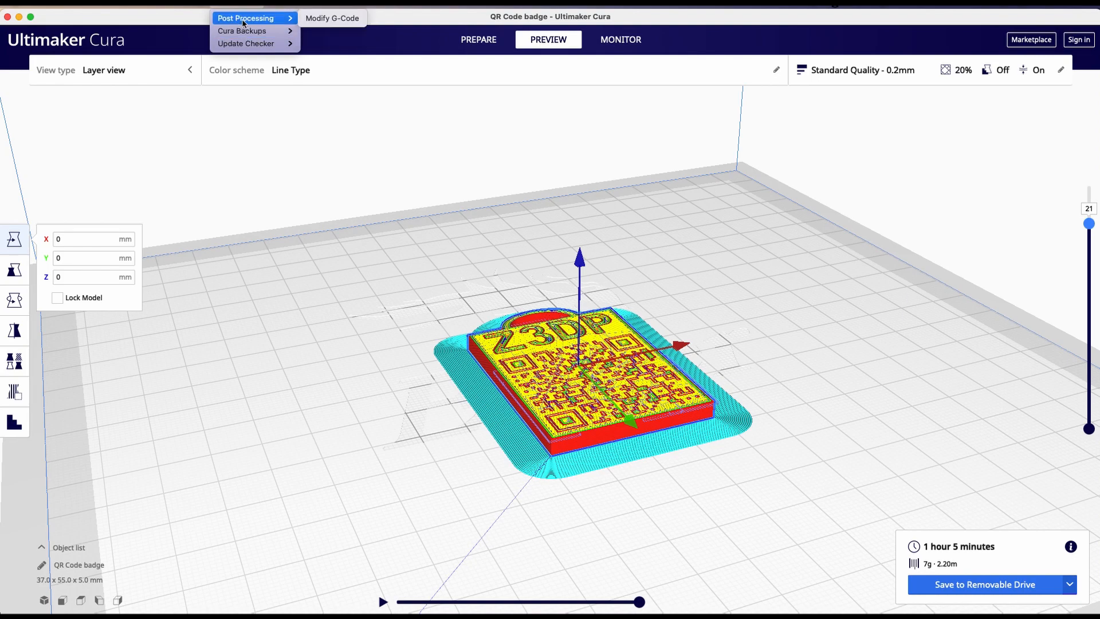
mouse_move(331, 17)
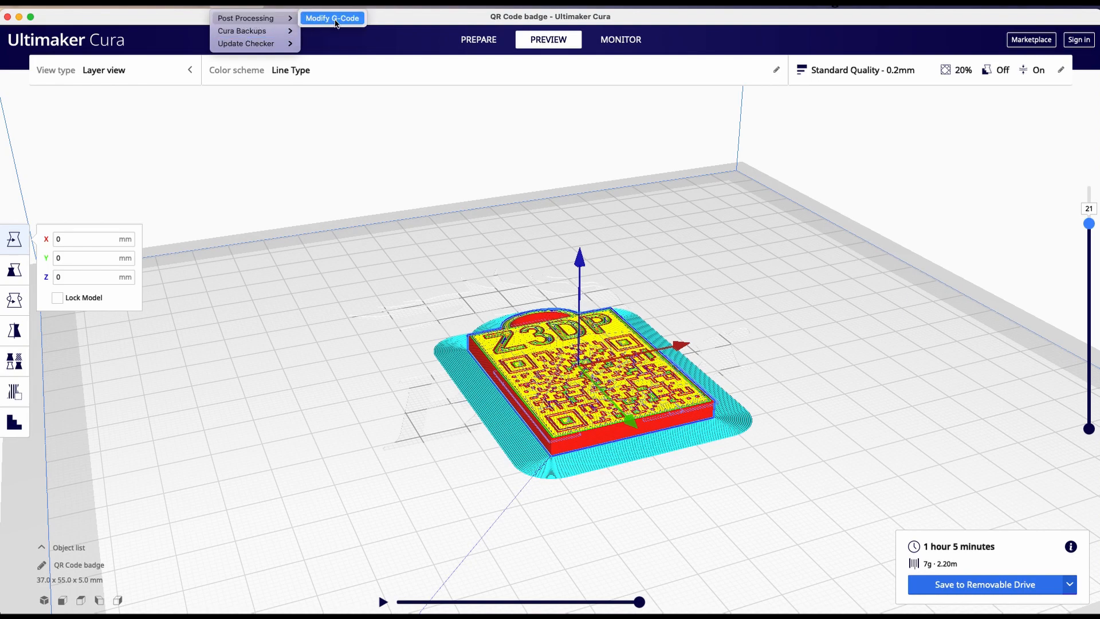
Add a Filament Change script under Modify G-Code with its Layer field set to 21
left_click(331, 17)
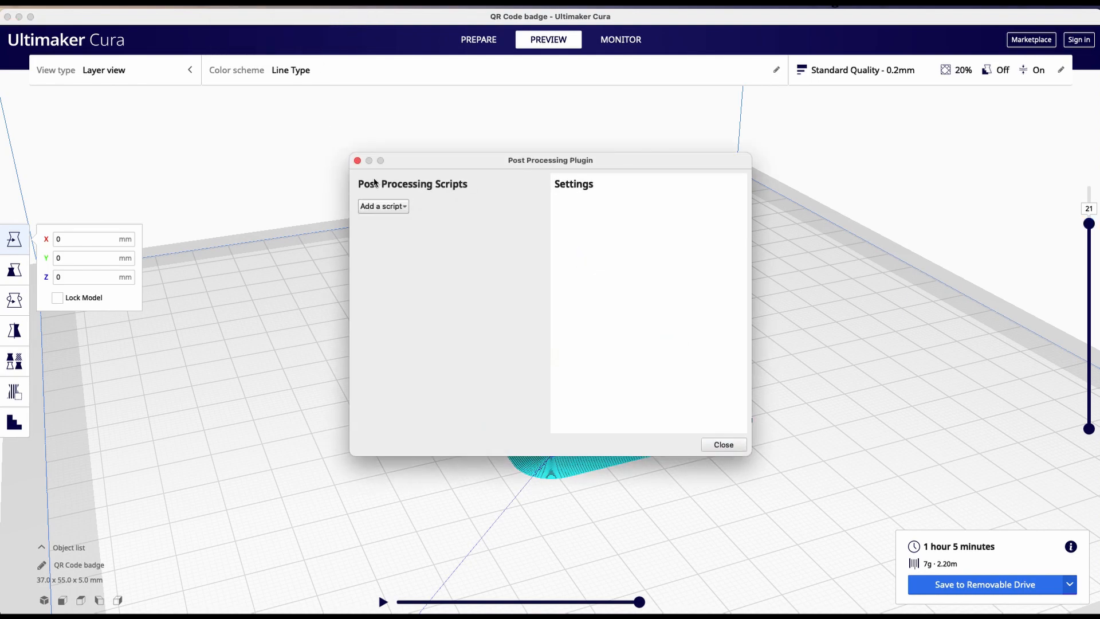
left_click(383, 205)
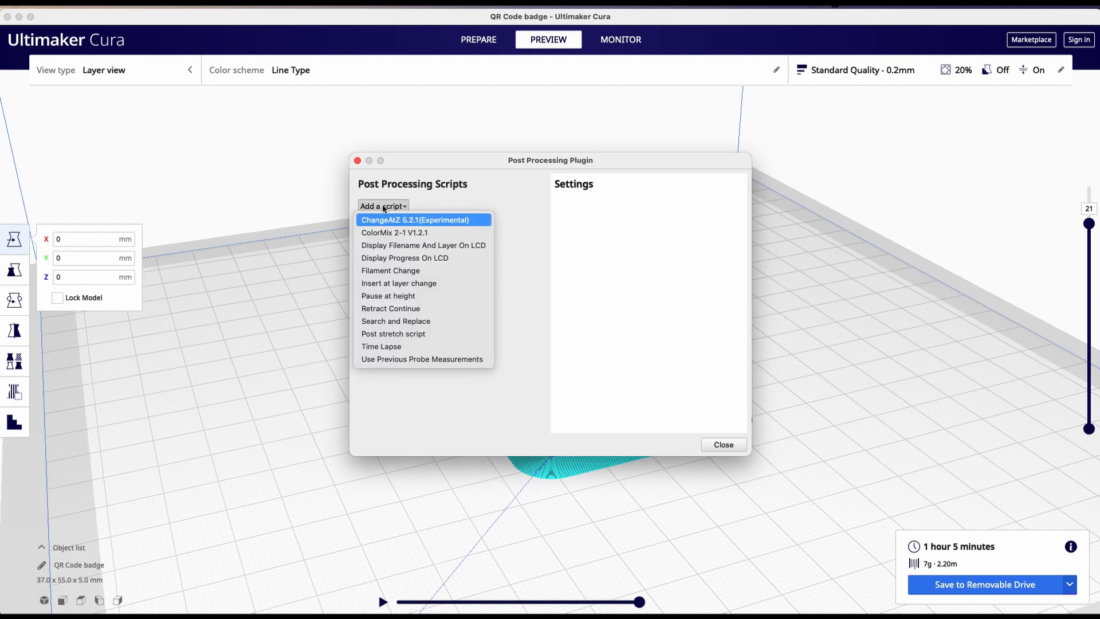
mouse_move(390, 271)
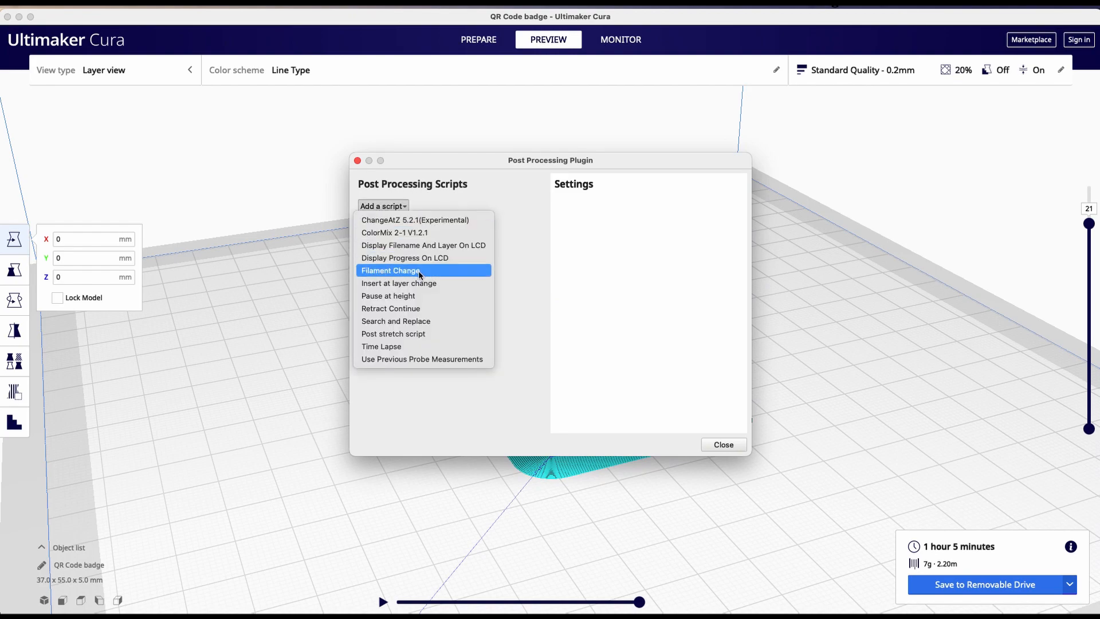
left_click(391, 270)
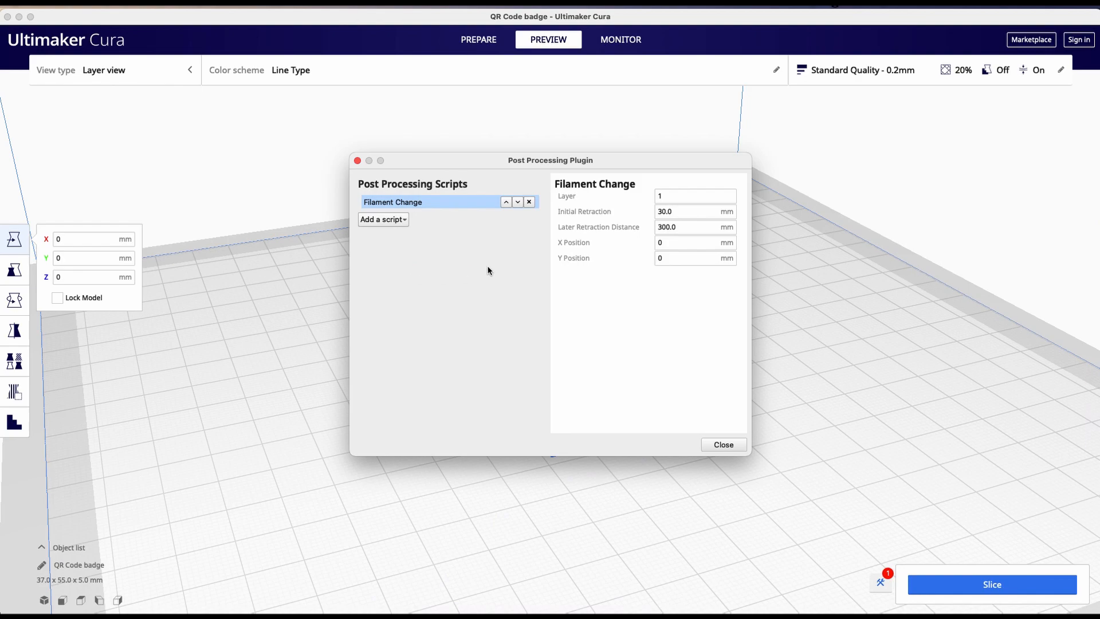
left_click(695, 196)
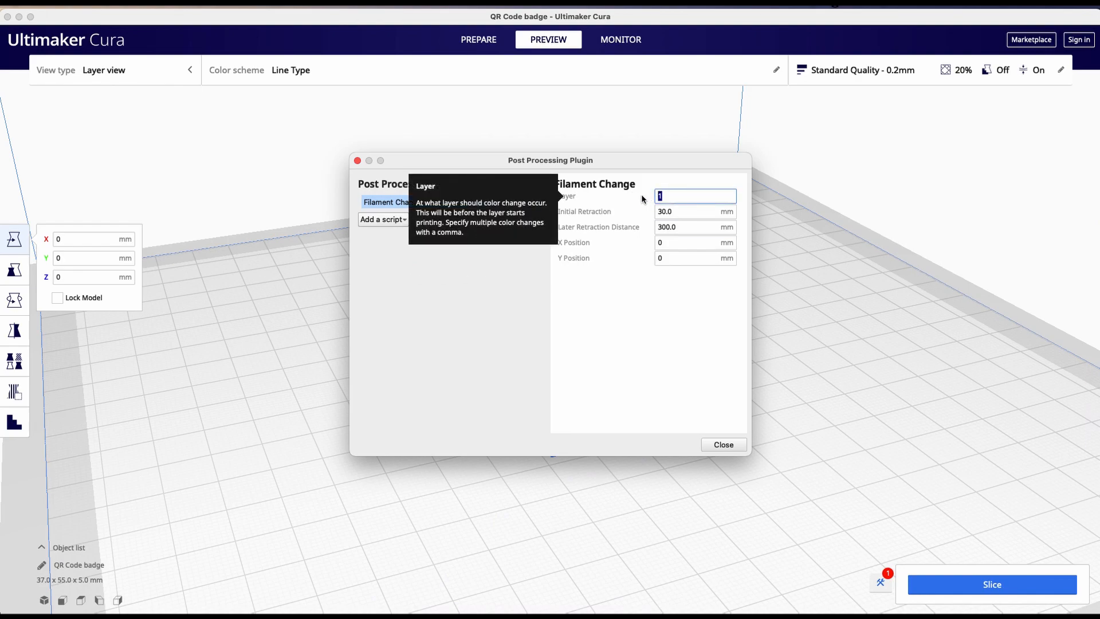
type("21")
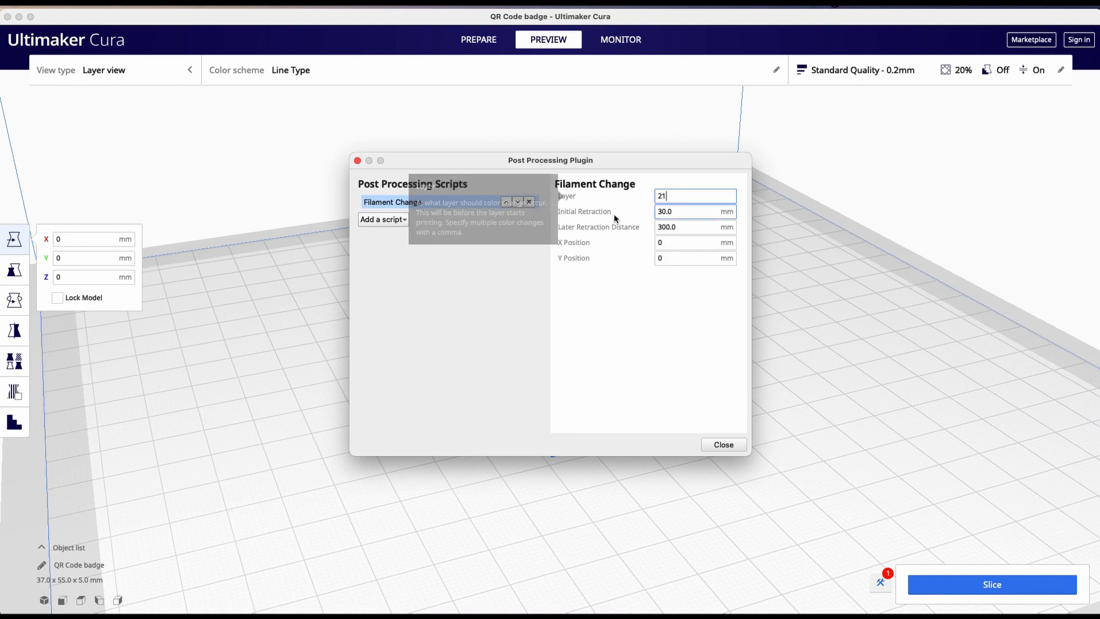
mouse_move(600, 201)
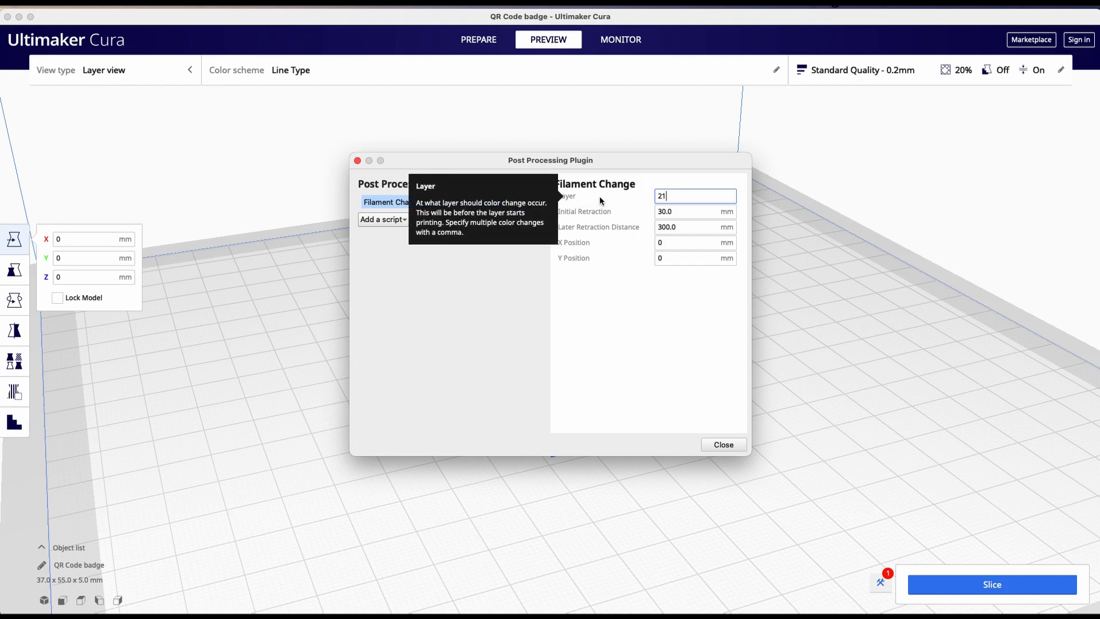
mouse_move(668, 196)
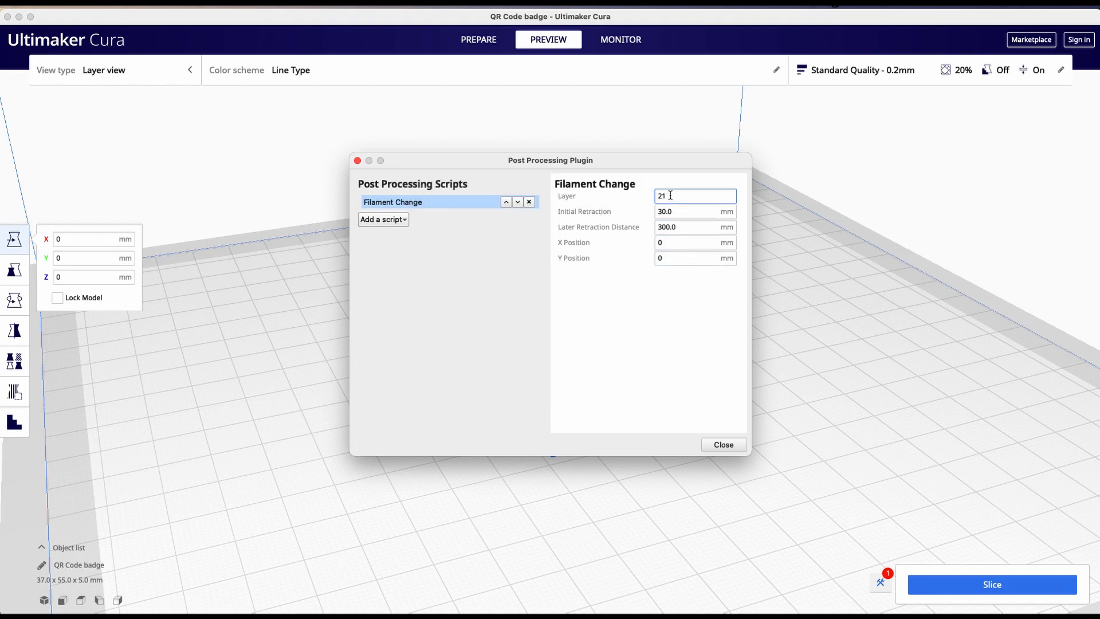
mouse_move(691, 198)
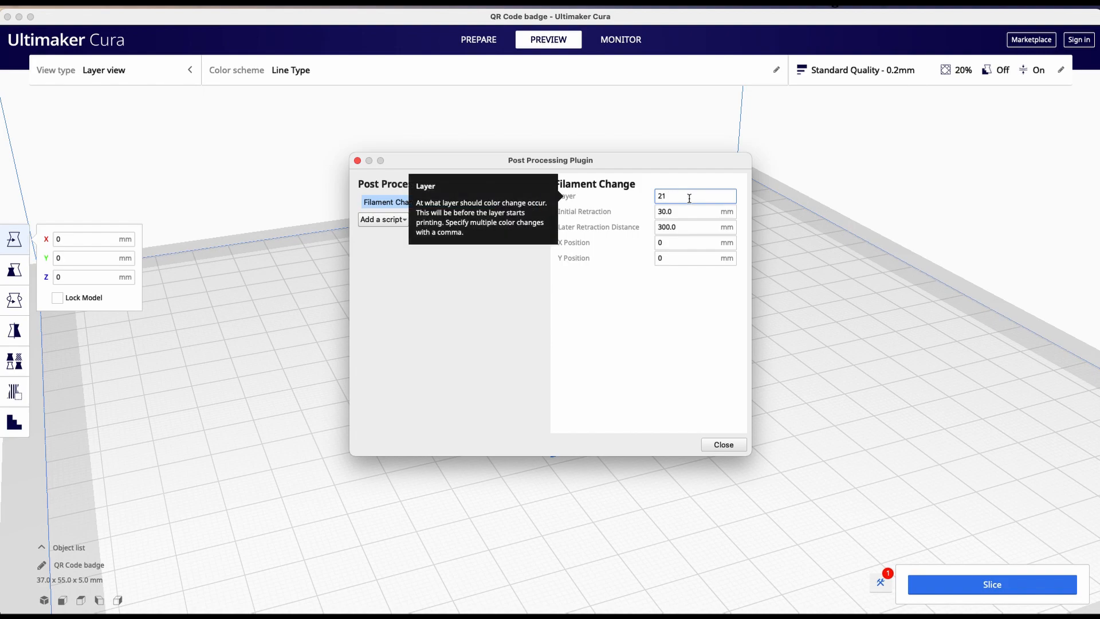
mouse_move(721, 402)
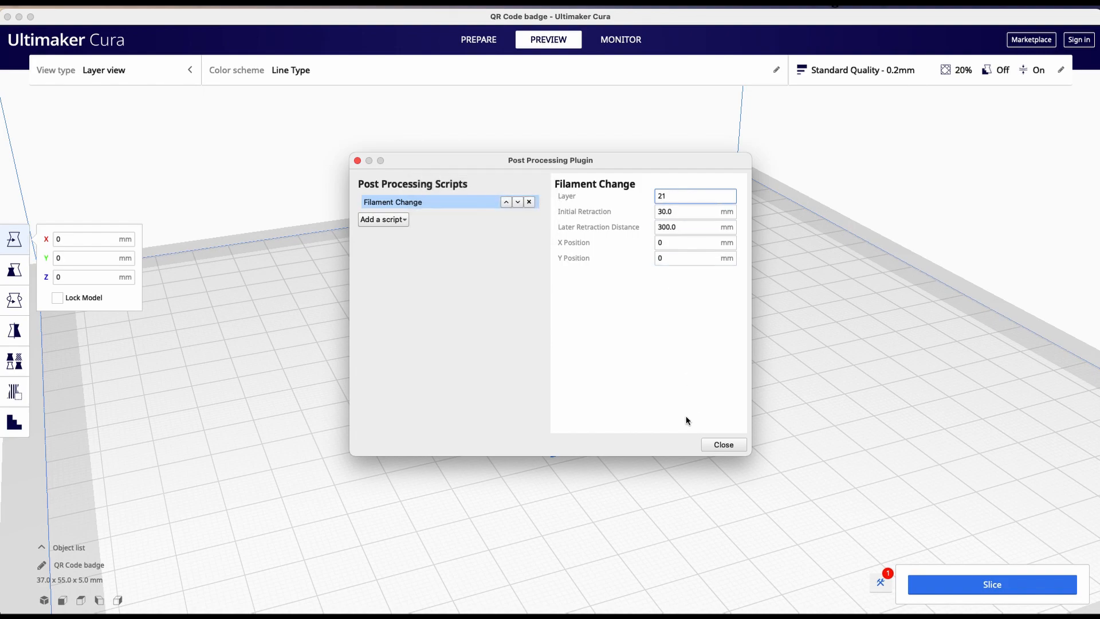
Re-slice the badge with the script applied and show all layers to the top
left_click(723, 445)
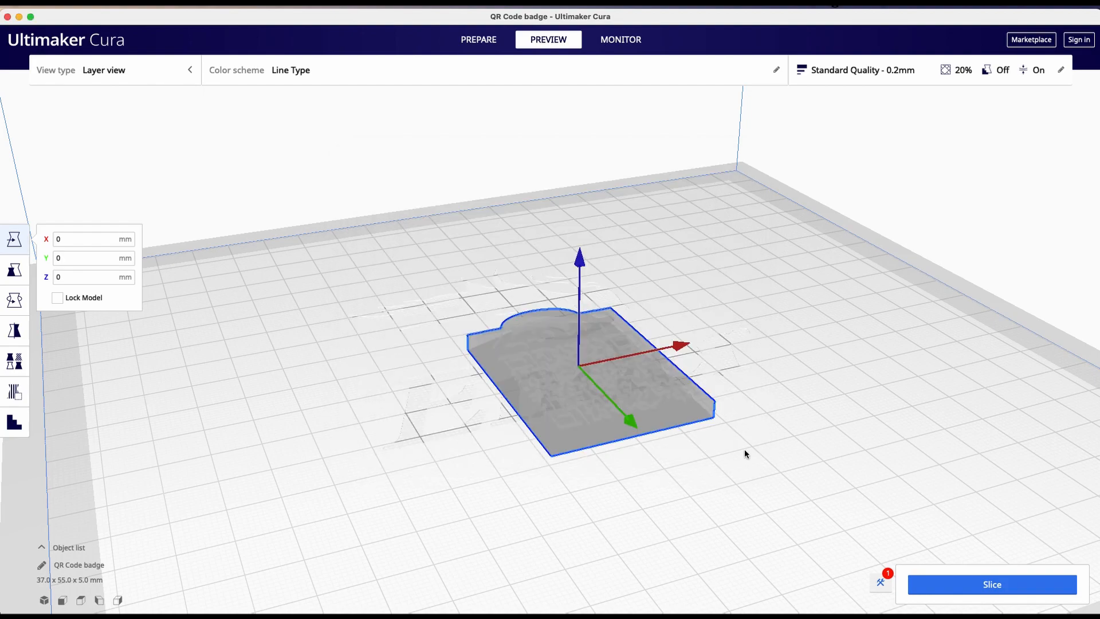
left_click(991, 585)
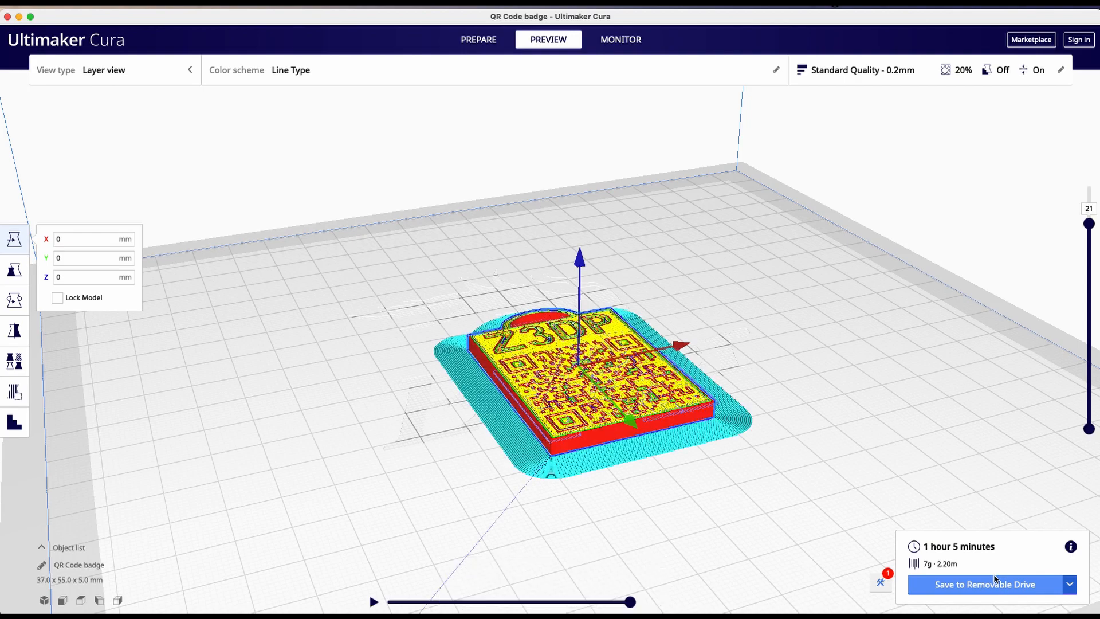
mouse_move(669, 372)
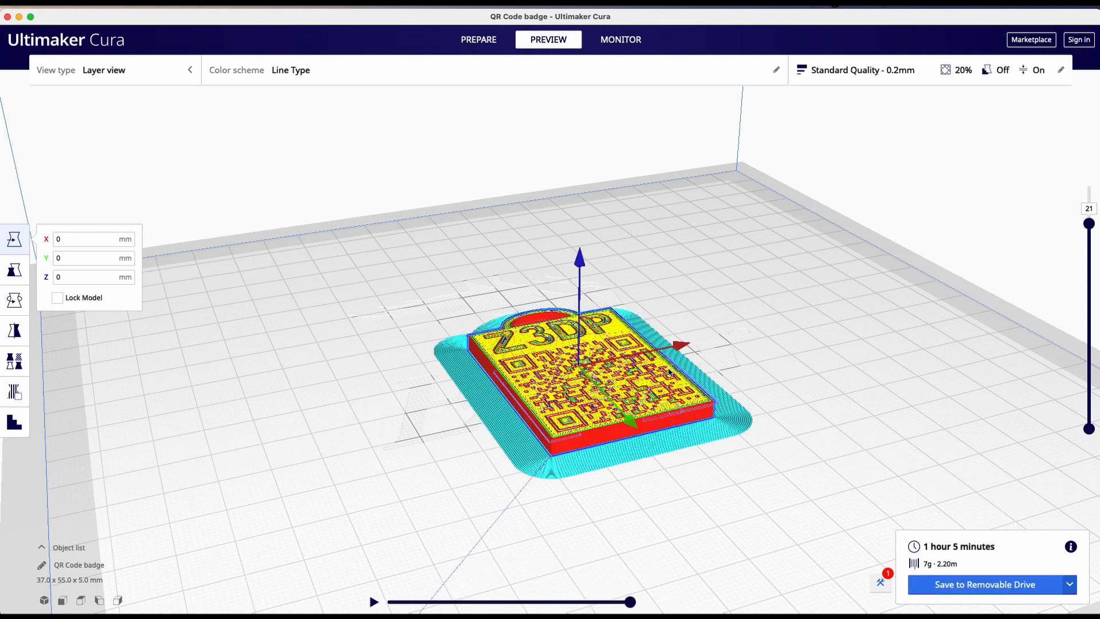
left_click_drag(1089, 223, 1089, 198)
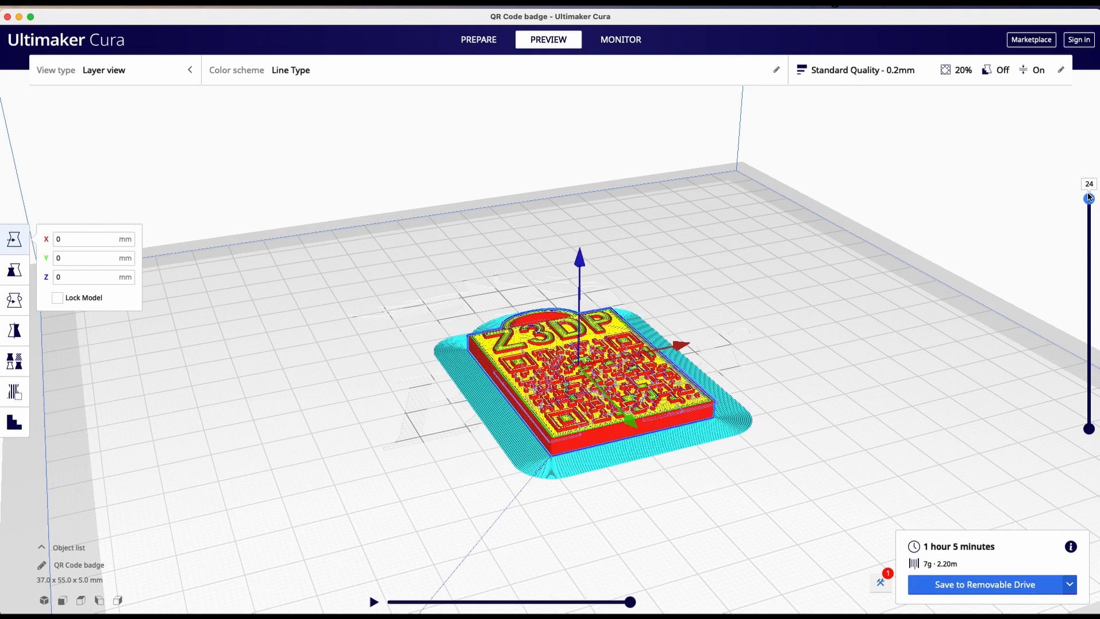
left_click_drag(1089, 198, 1089, 187)
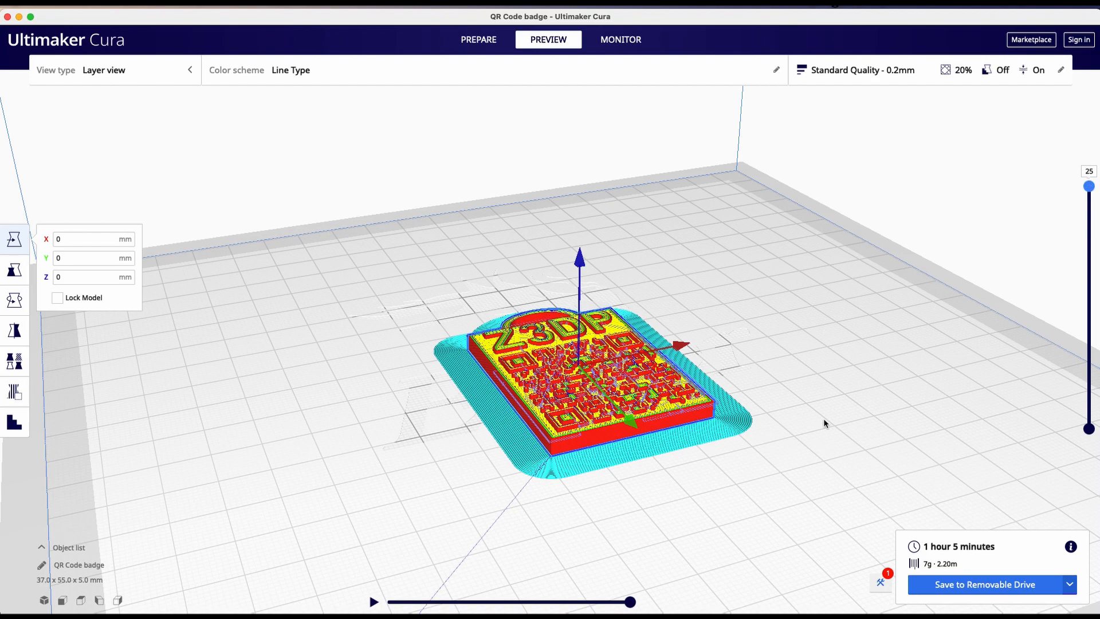
mouse_move(886, 588)
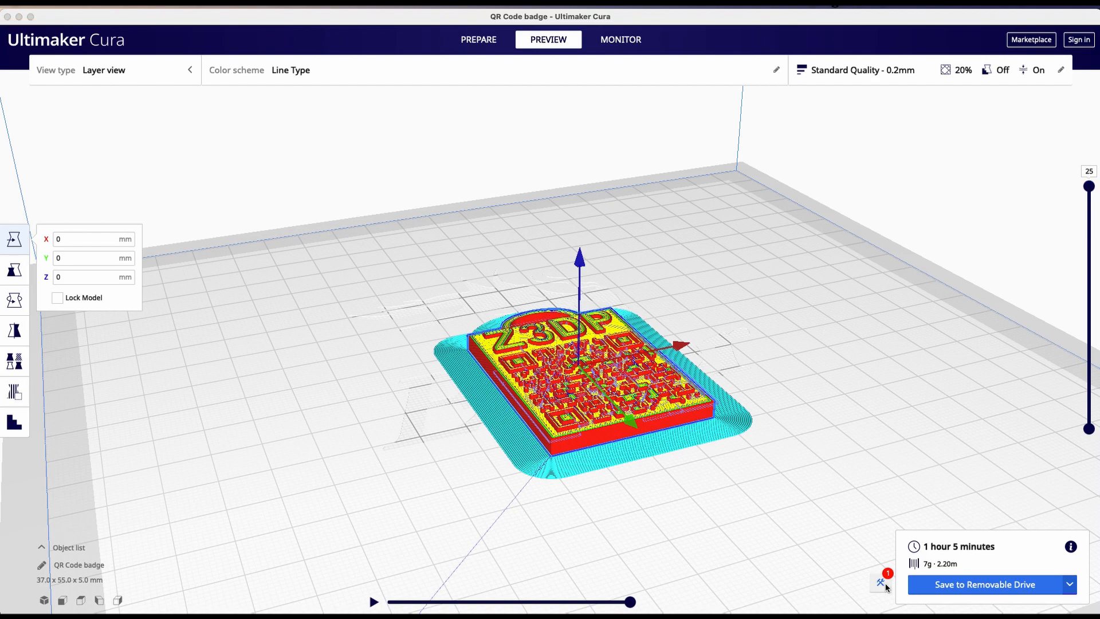
Verify the layer-21 Filament Change script is still listed in the post-processing dialog
left_click(880, 582)
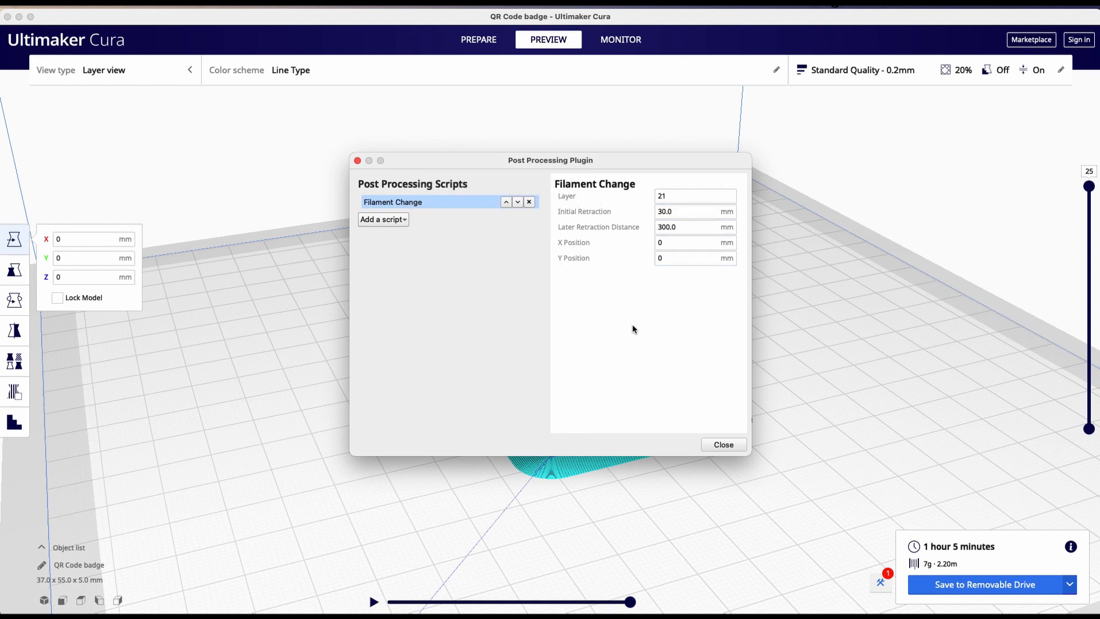
left_click(723, 445)
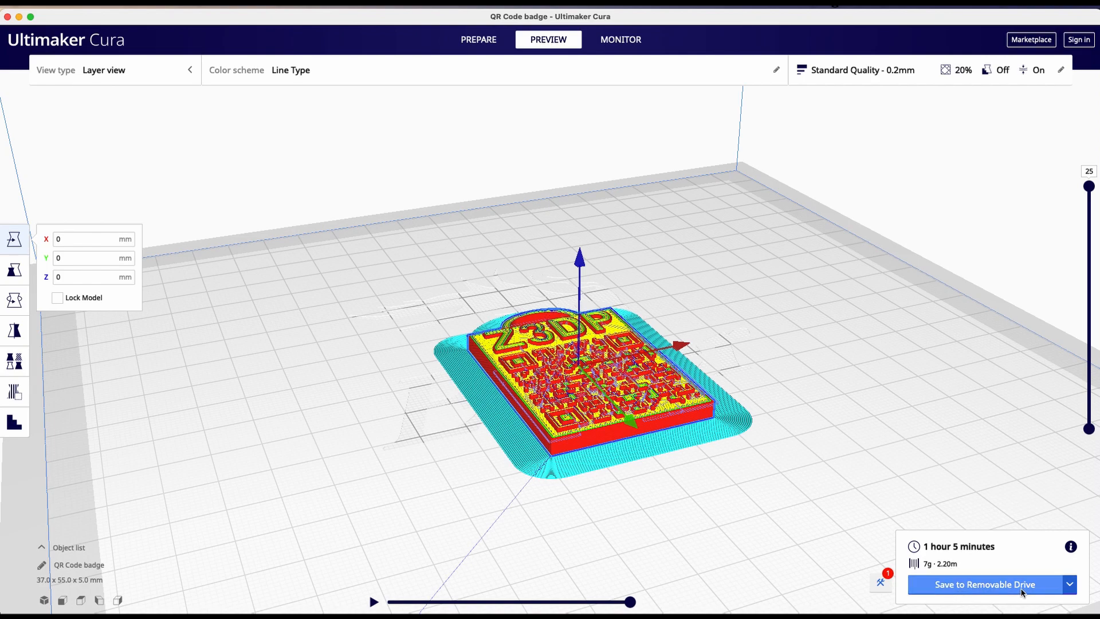
Save the sliced badge to the removable drive as QR Code badge.gcode
left_click(984, 585)
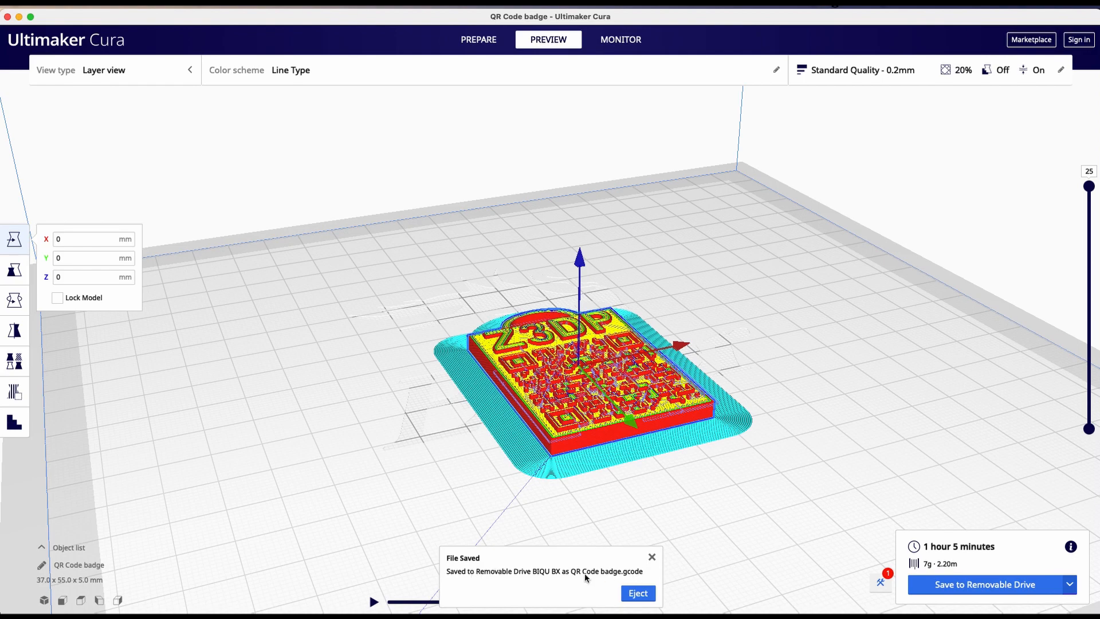
mouse_move(581, 588)
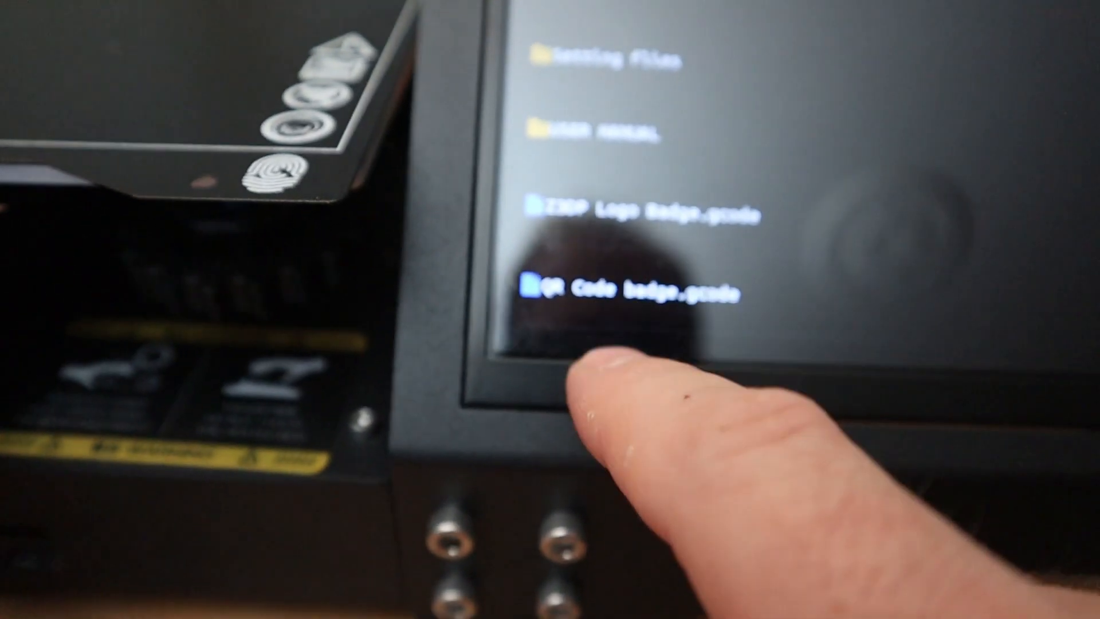
Start printing QR Code badge.gcode from the printer's SD file list
left_click(631, 290)
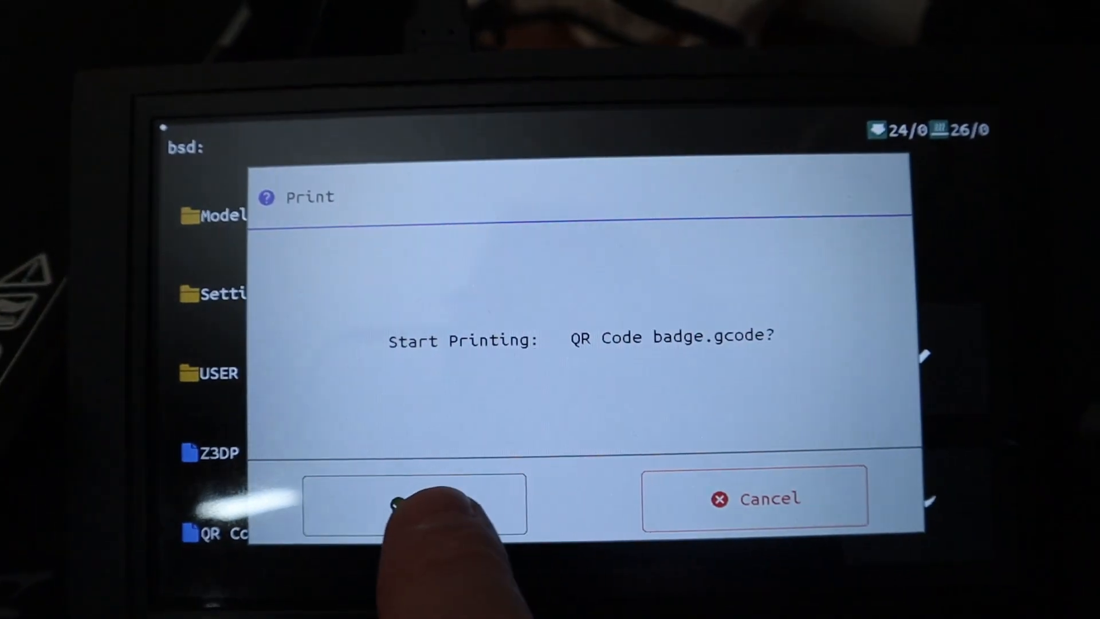
left_click(414, 498)
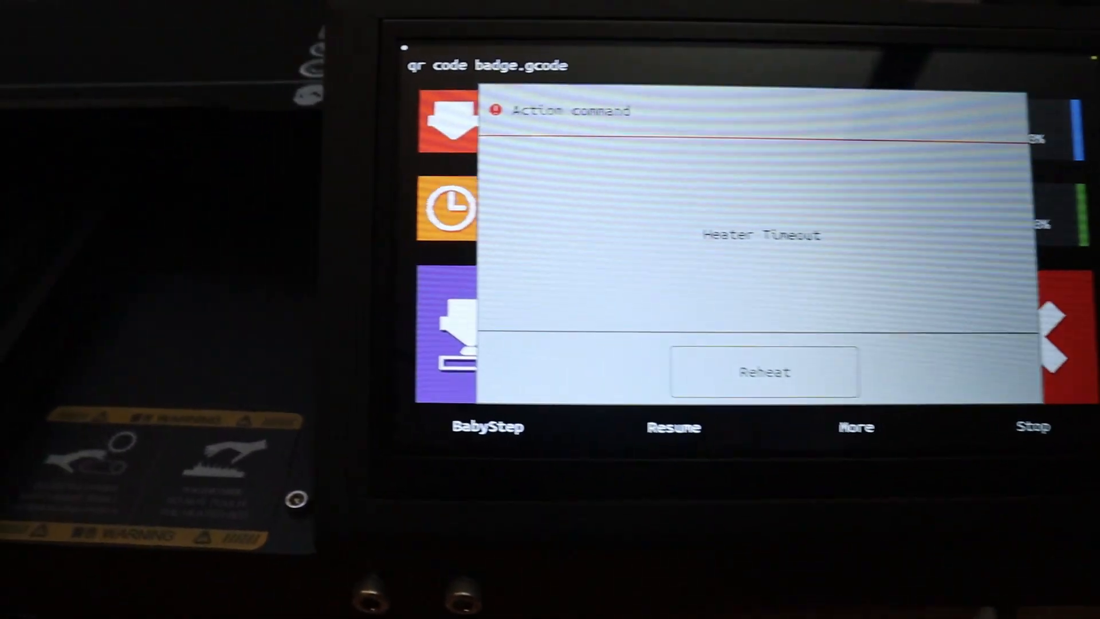
Reheat the nozzle to 210° after the heater timeout and dismiss the reheat message
left_click(764, 371)
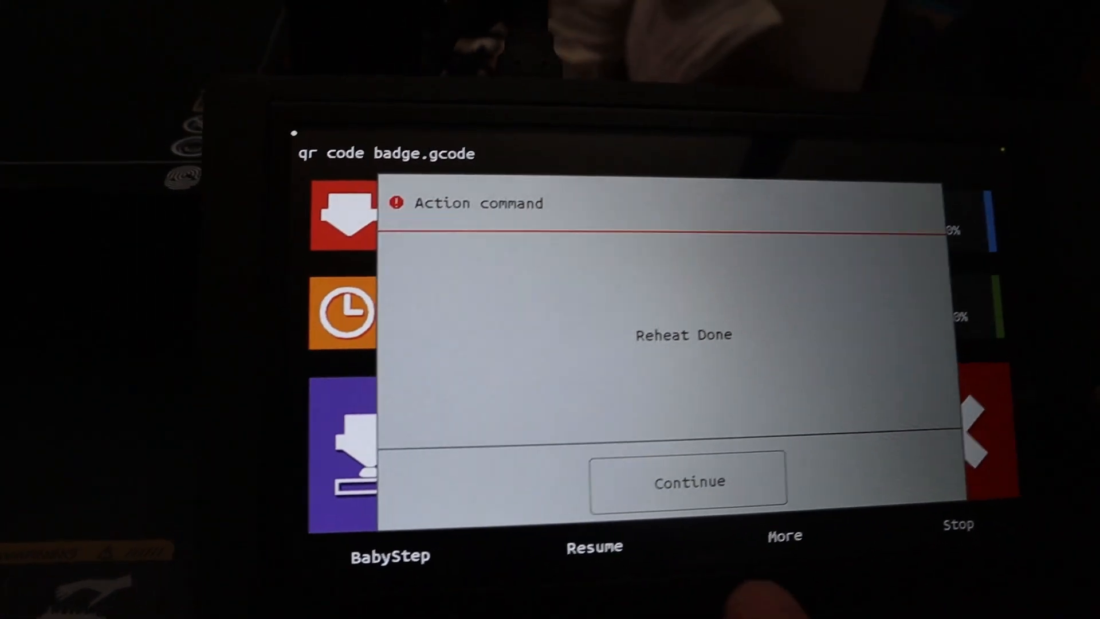
left_click(688, 481)
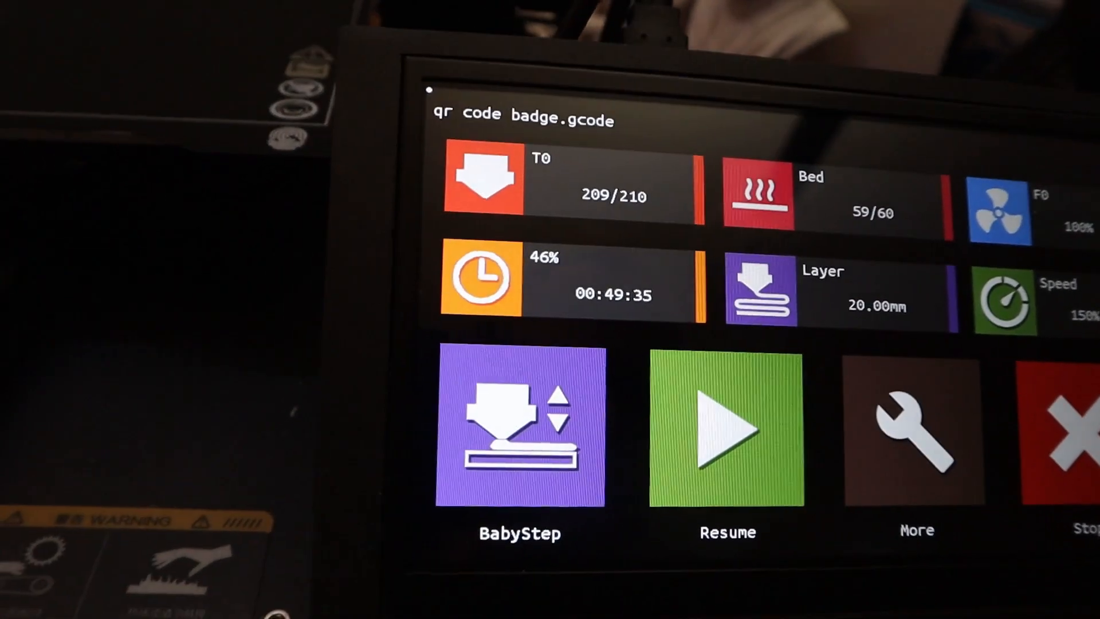
Resume the paused badge print, purging extra filament through the nozzle first
left_click(727, 433)
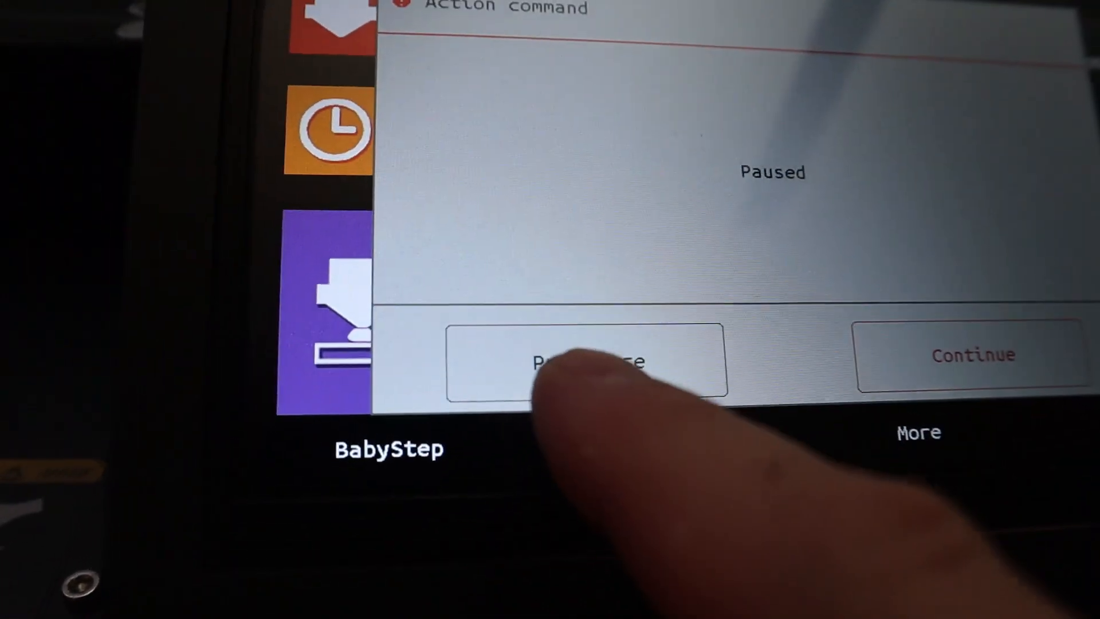
left_click(586, 361)
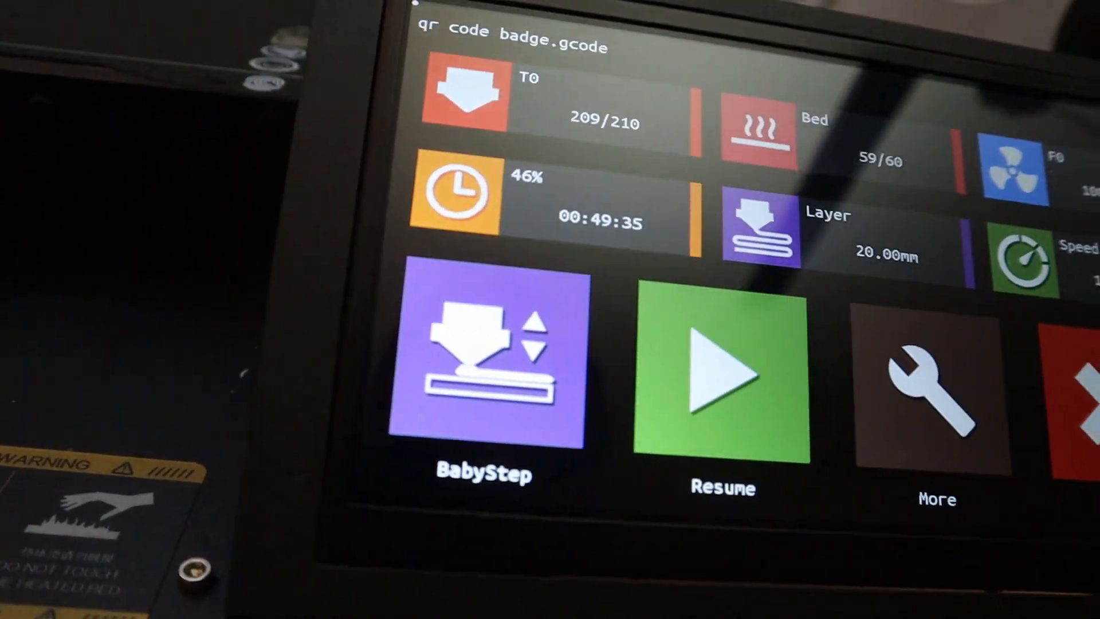
left_click(724, 372)
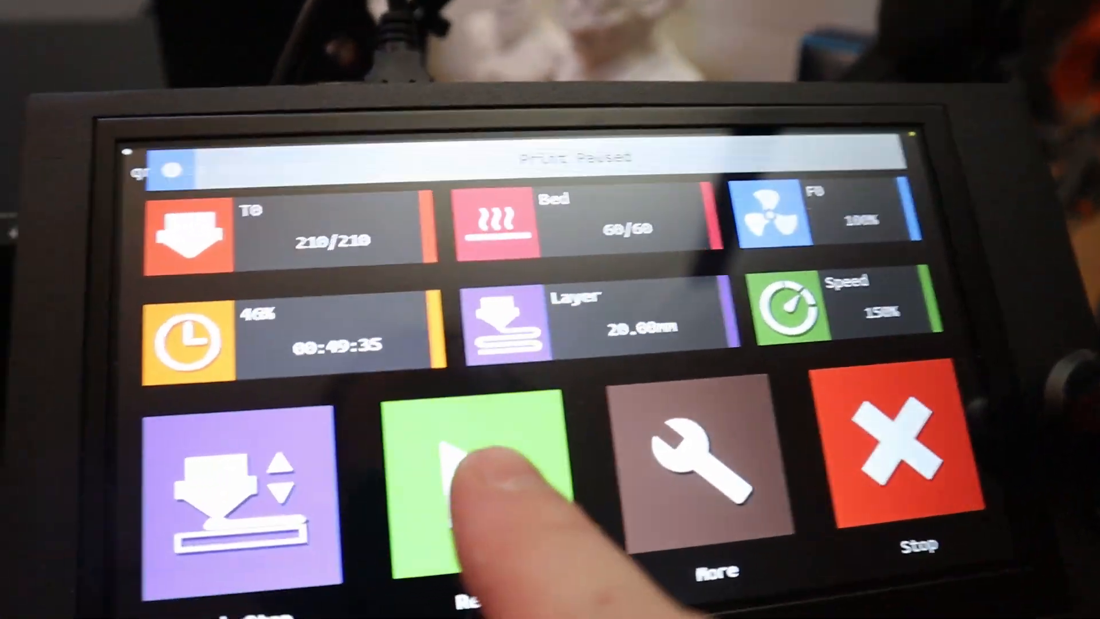